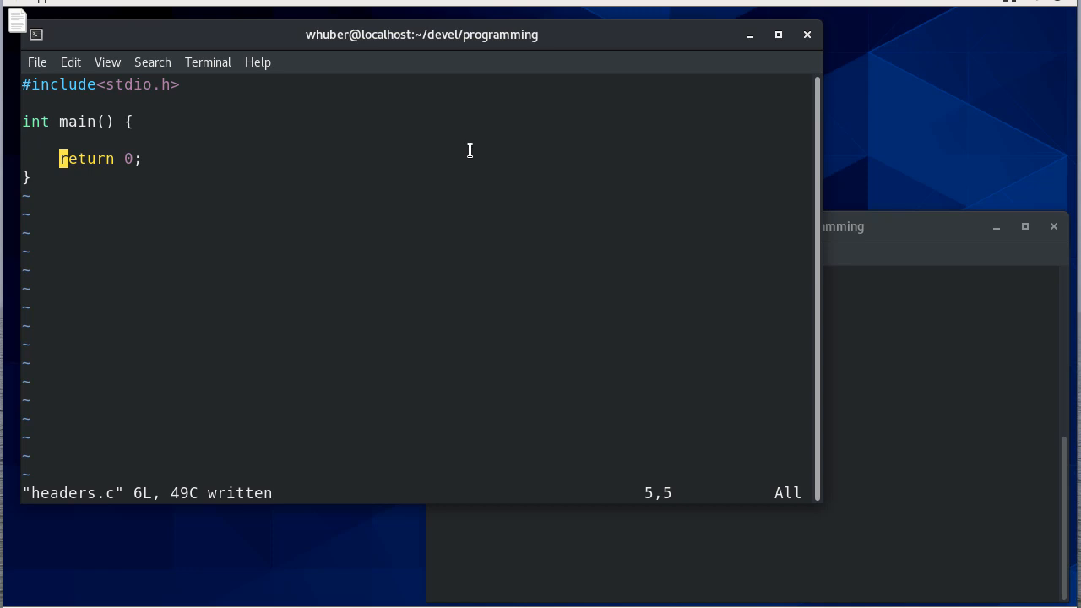
mouse_move(172, 85)
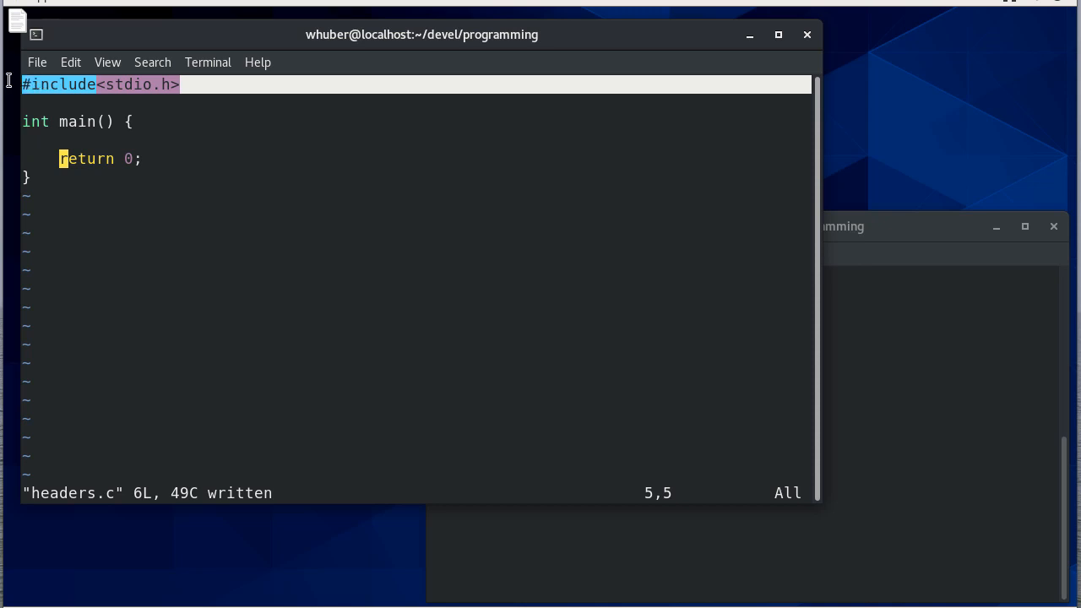
mouse_move(74, 84)
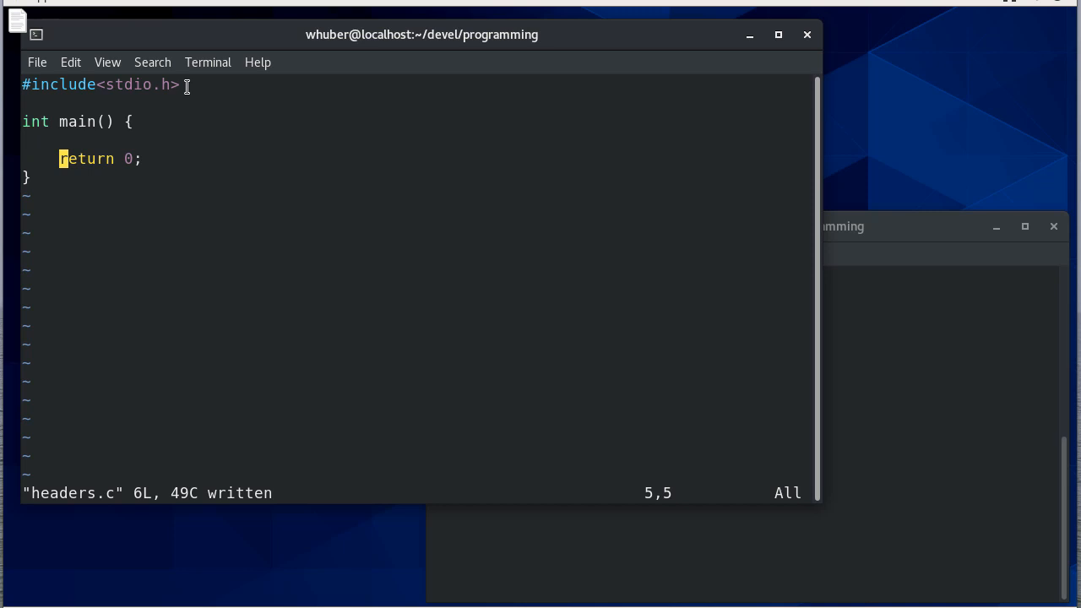
mouse_move(237, 137)
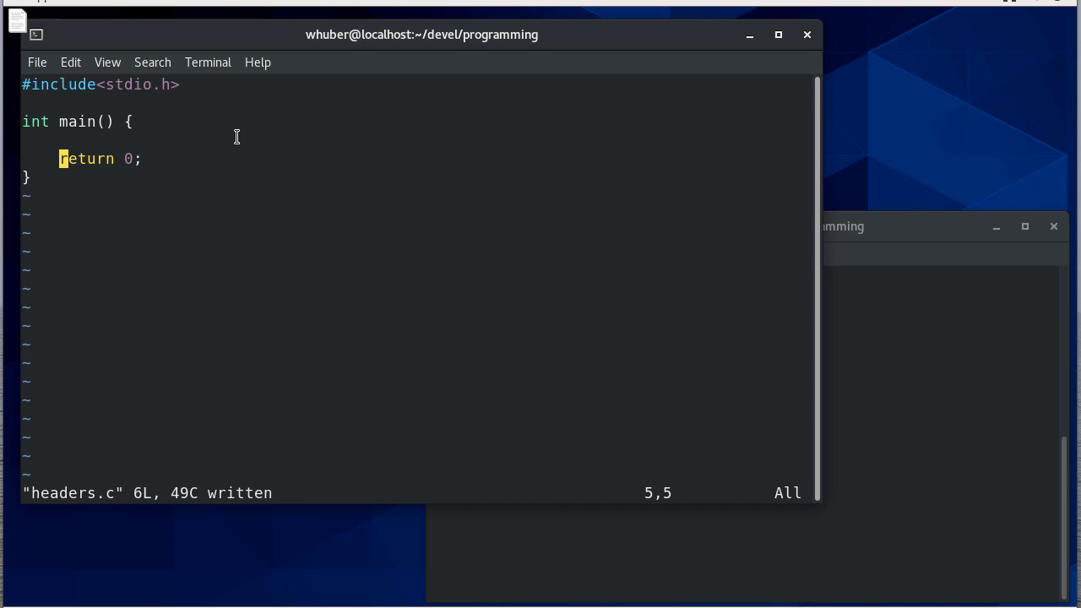
Start a second terminal tab beside the saved headers.c editor
key(k)
text(vi h)
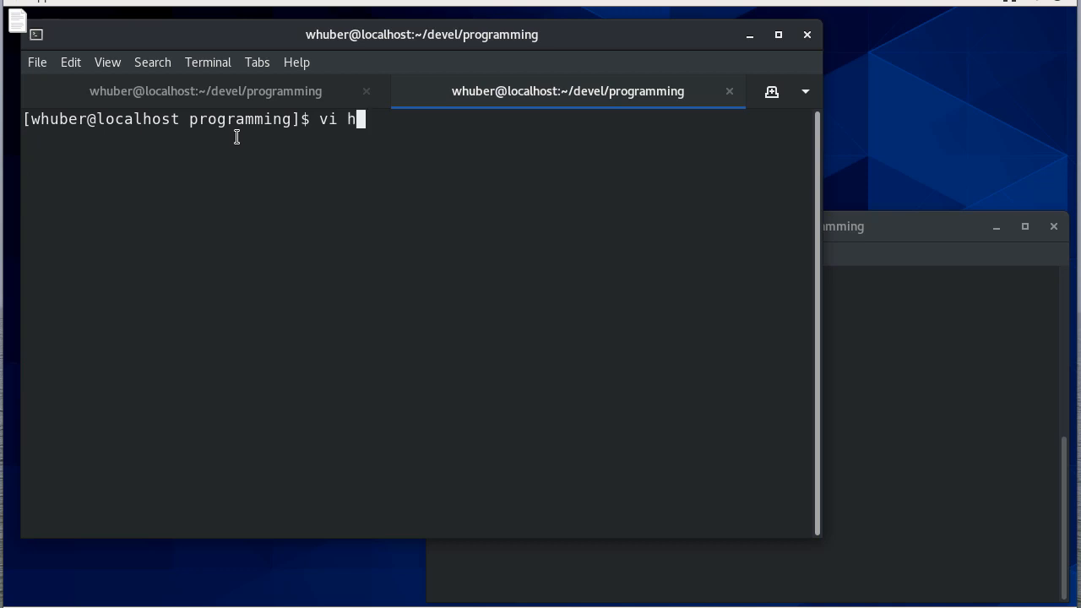
Create headers.h in vi with the comment '/* This is a C header file */'
text(eaders.h)
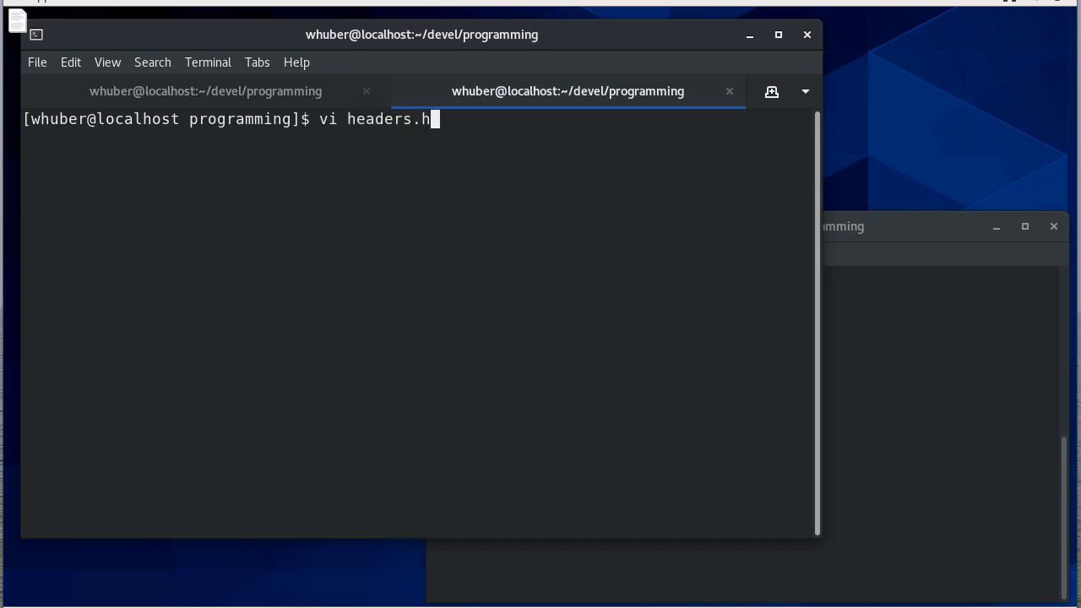
key(Return)
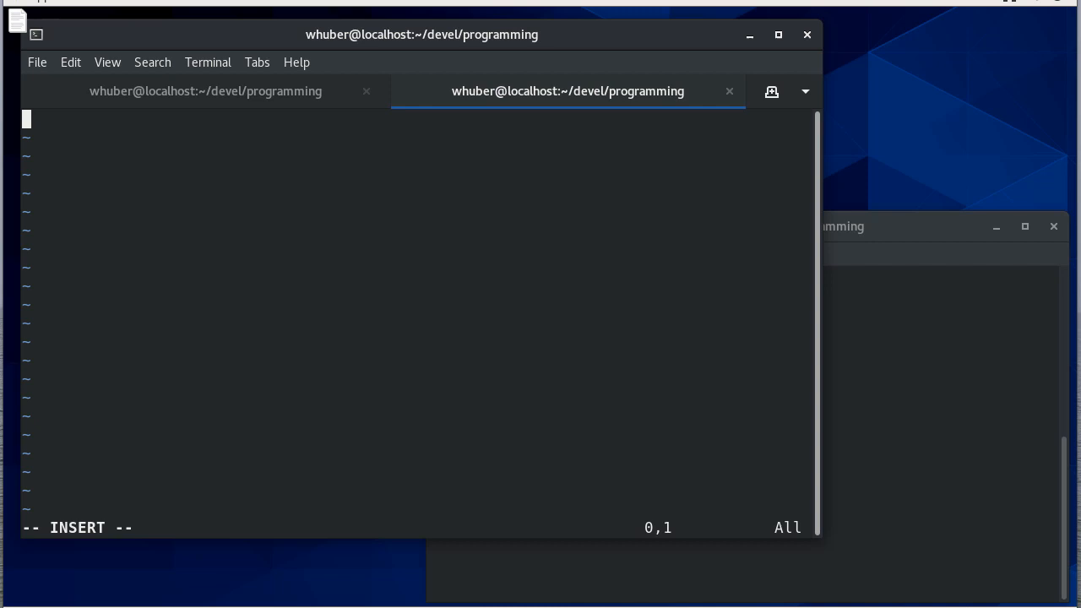
text(/* Thi)
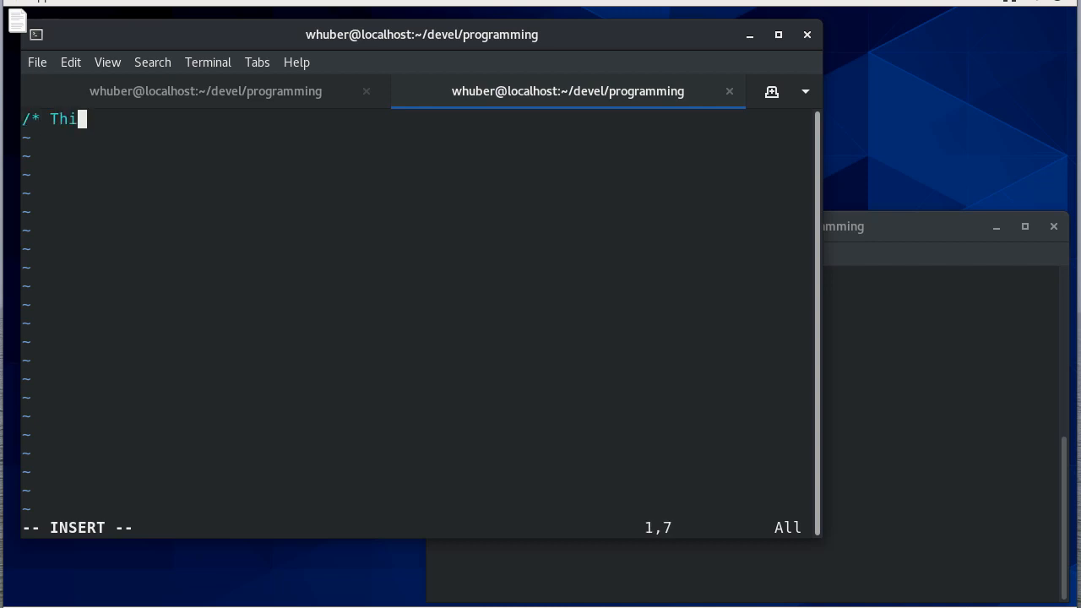
text(s is a C he)
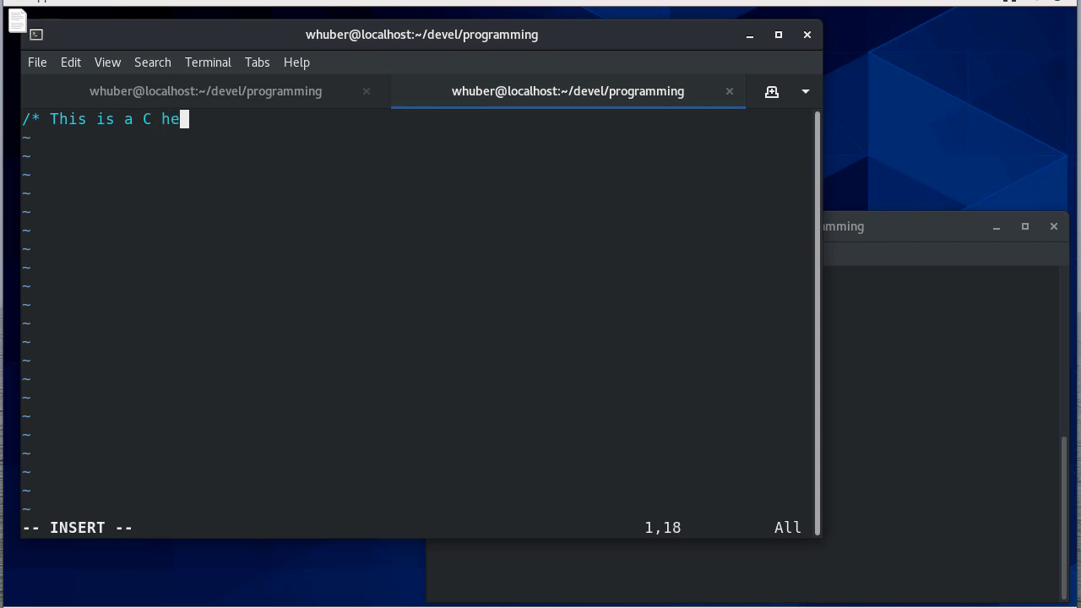
text(ader file */)
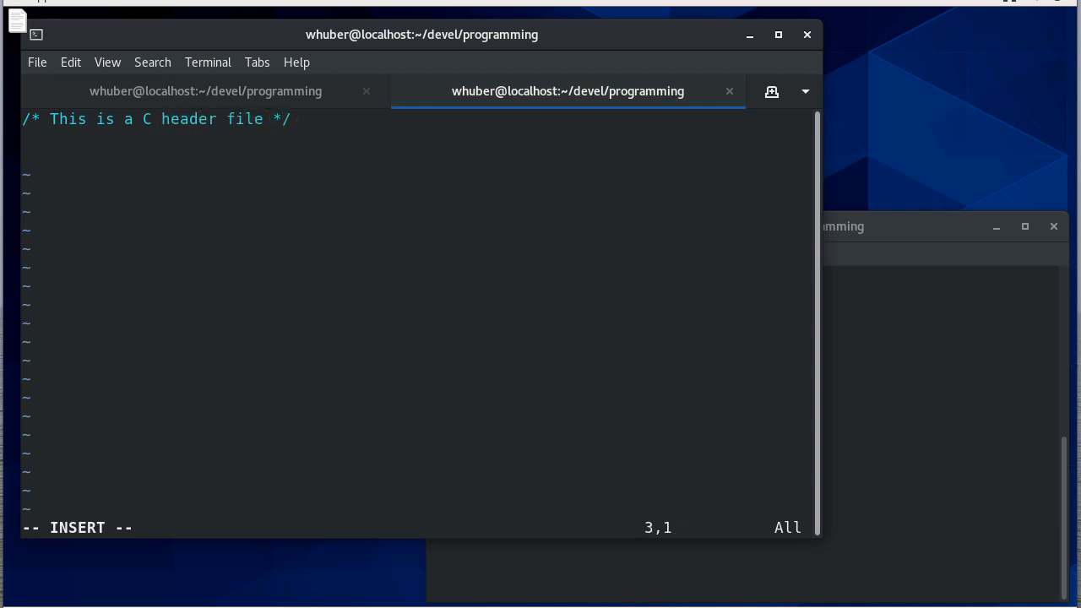
Add the NUMBER define and int half(int n) { return n / 2; } to headers.h
text(#de)
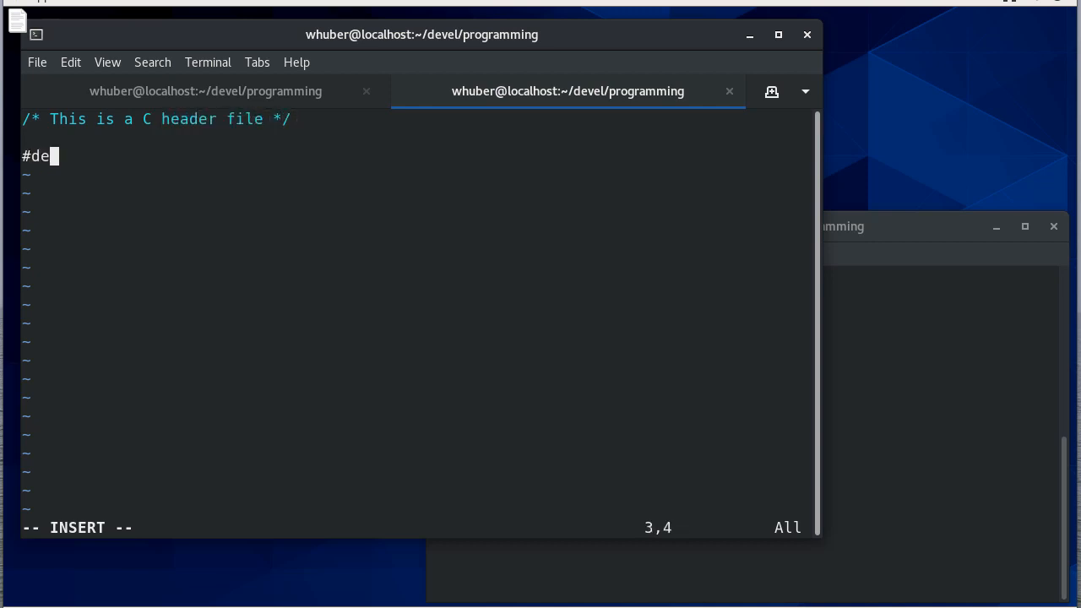
text(fine)
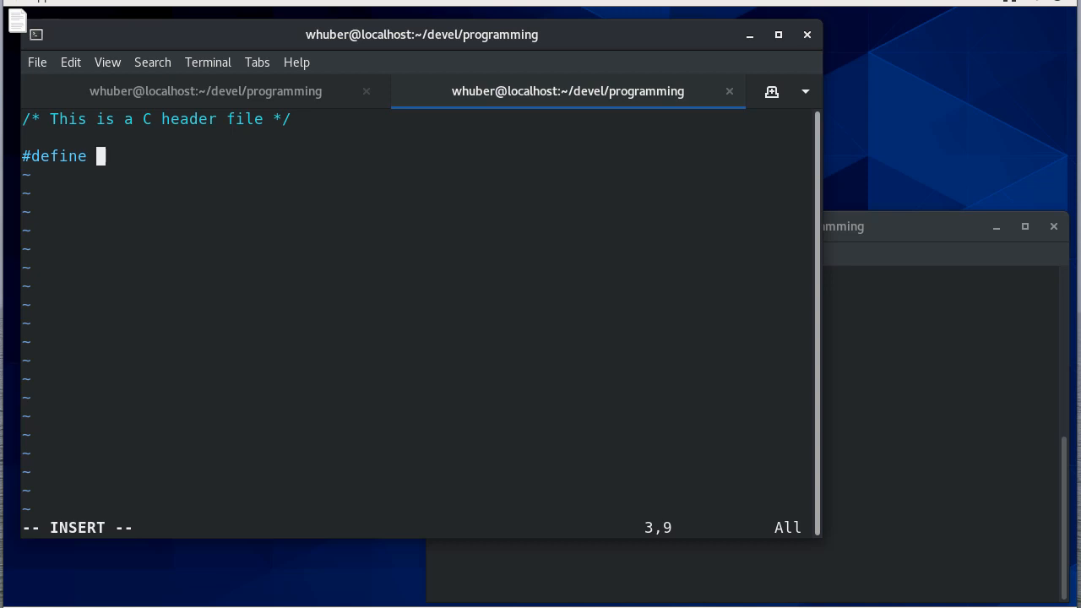
text(NUMBER 30)
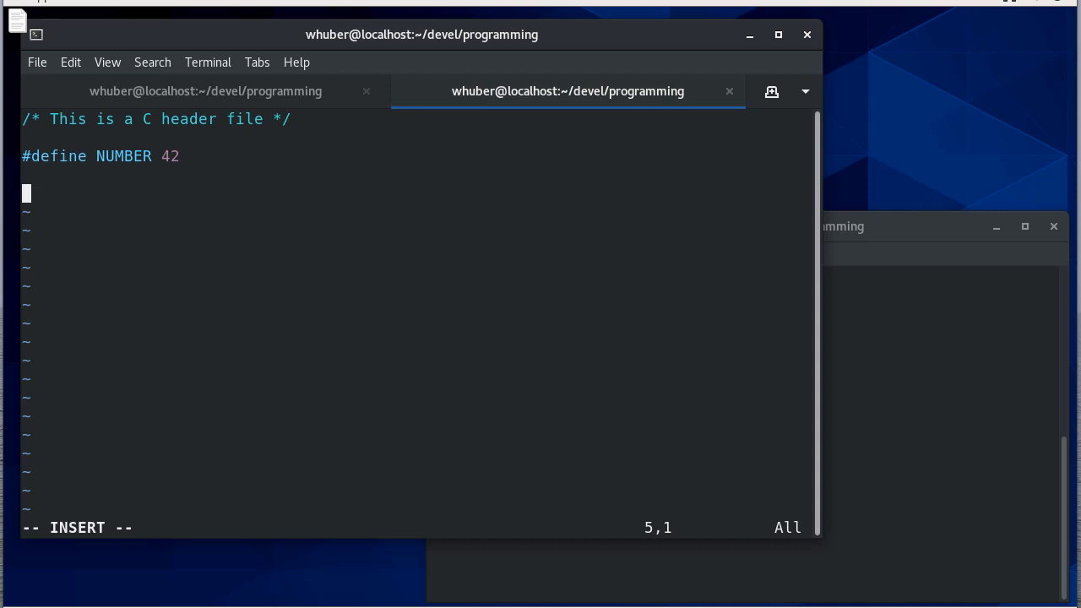
text(int)
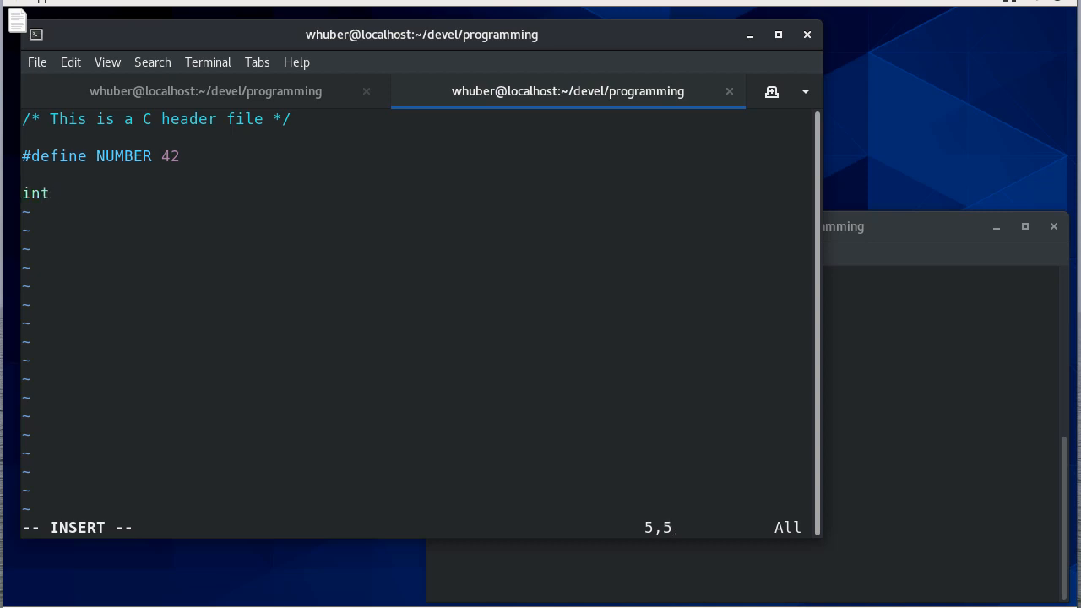
text(half(int n) {)
text(ret)
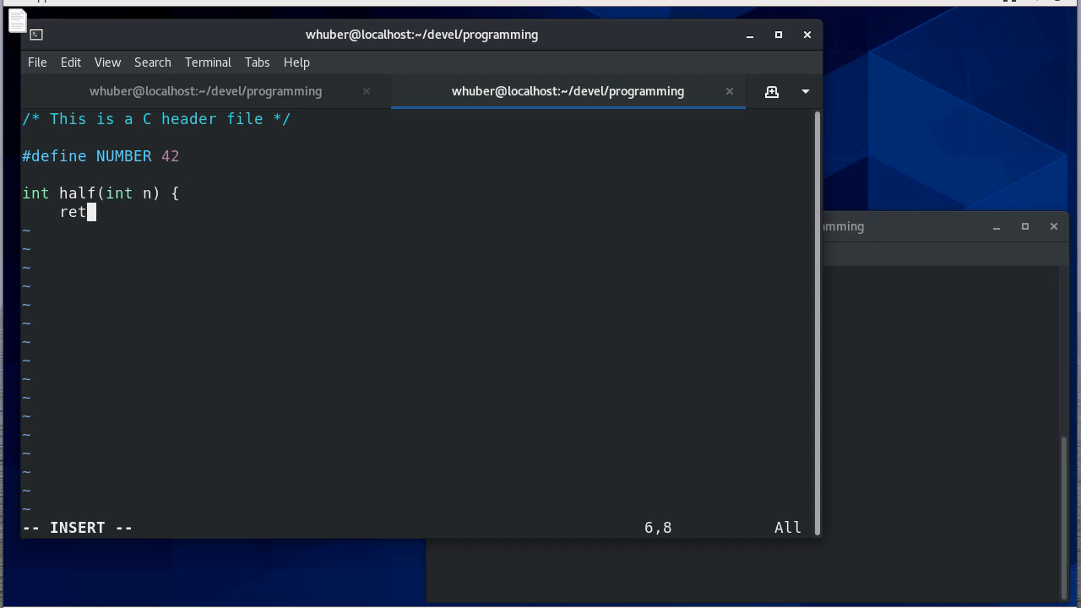
text(urn n /)
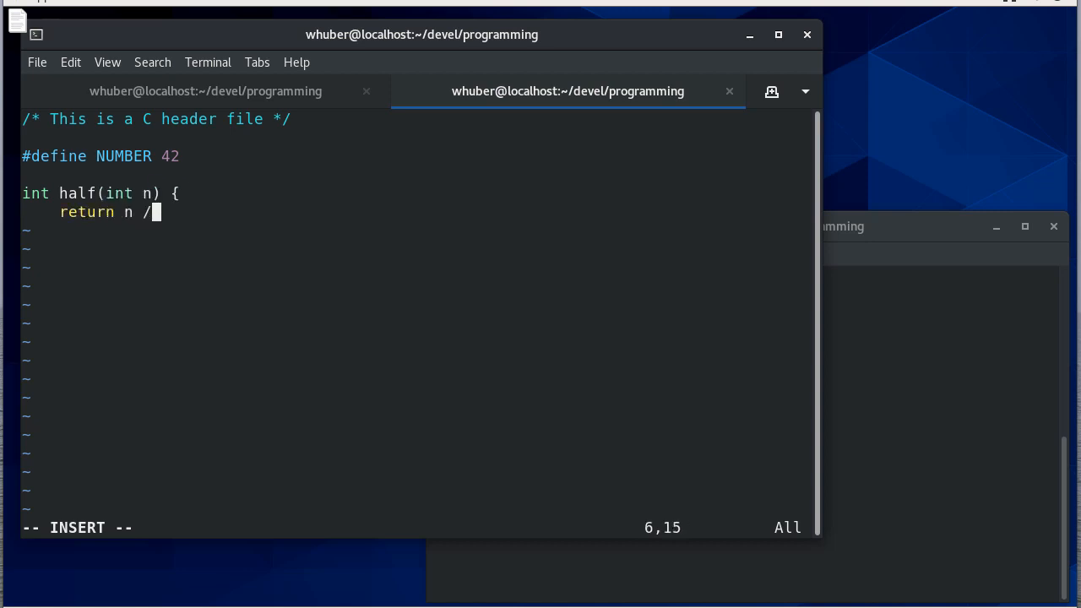
text(2;)
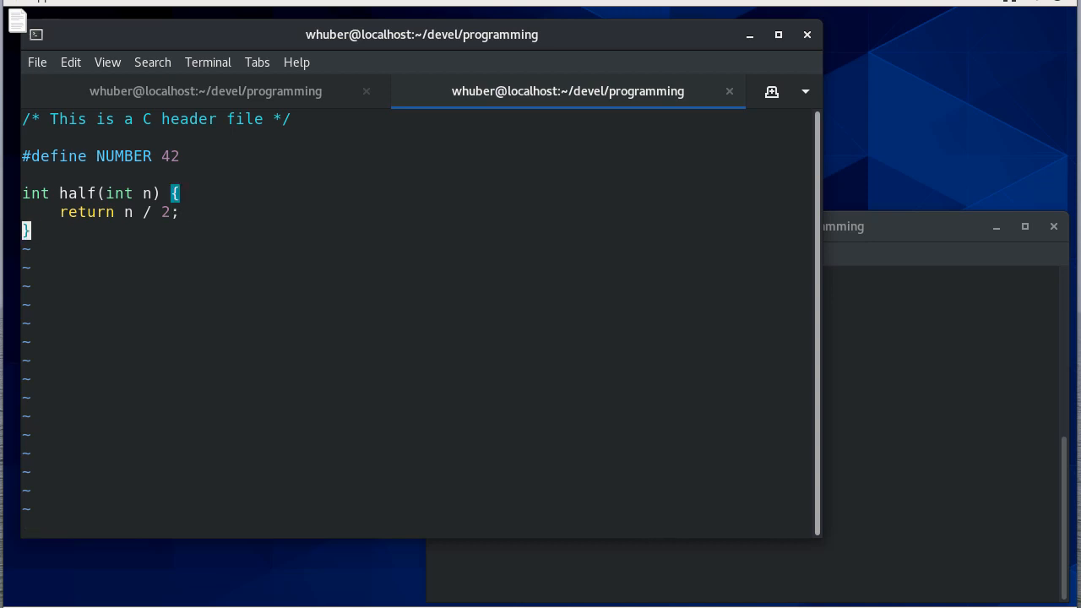
Change headers.c to include "headers.h" and save it
click(206, 91)
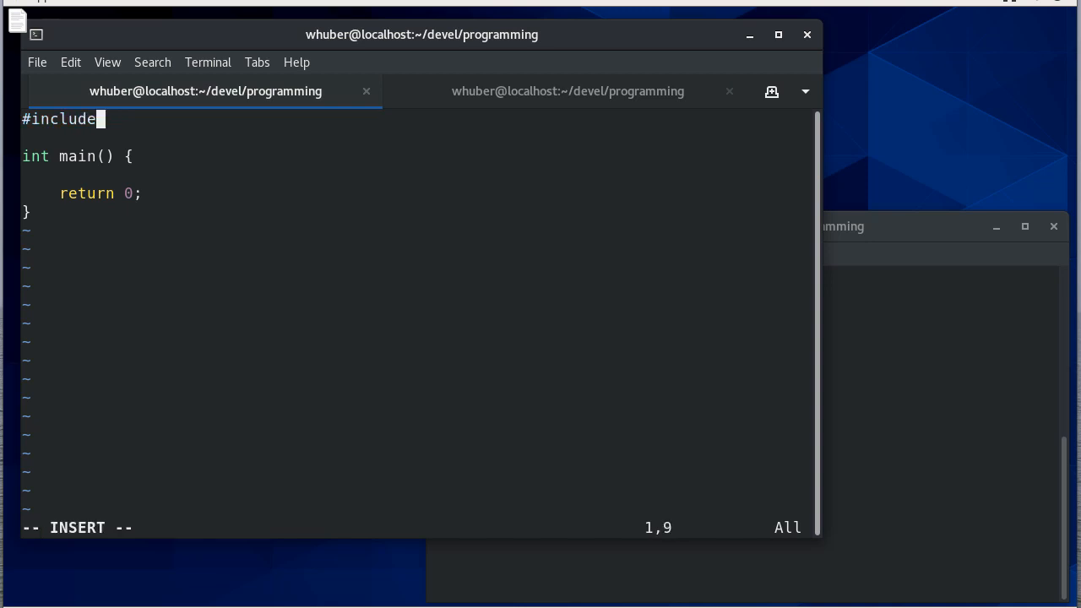
text(")
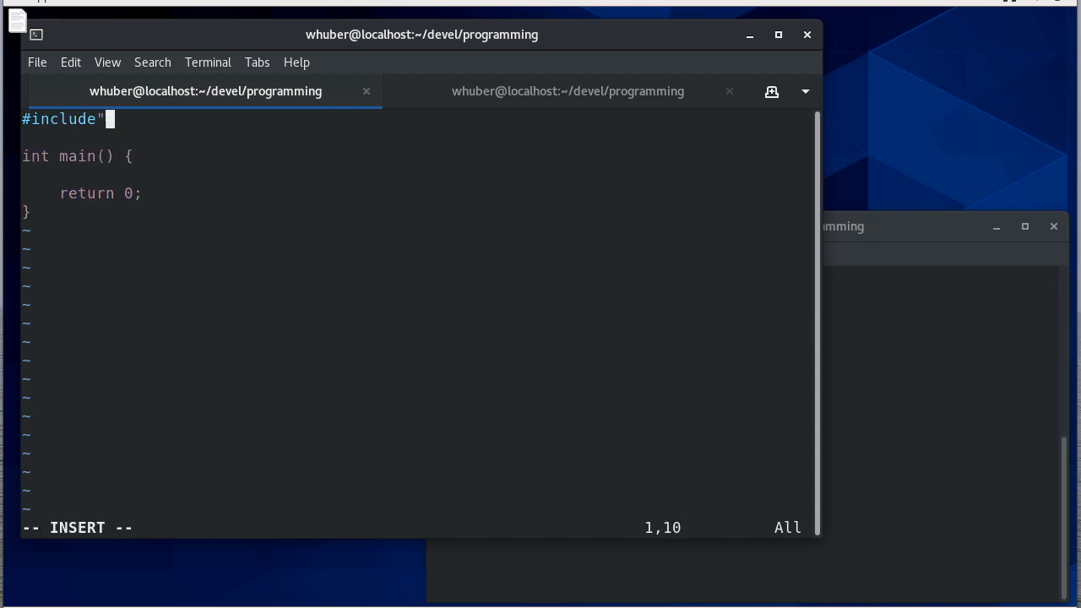
text(headers.h)
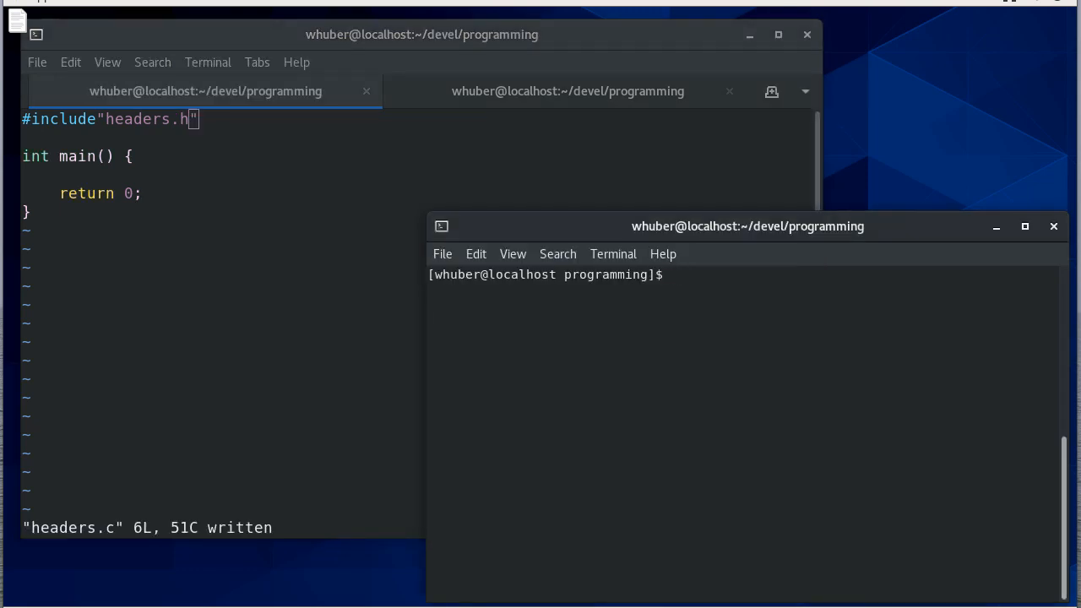
Run gcc --std=c11 -Wall -pedantic headers.c -E to show the preprocessed output
text(gcc --std=c11 -Wall -pedanit)
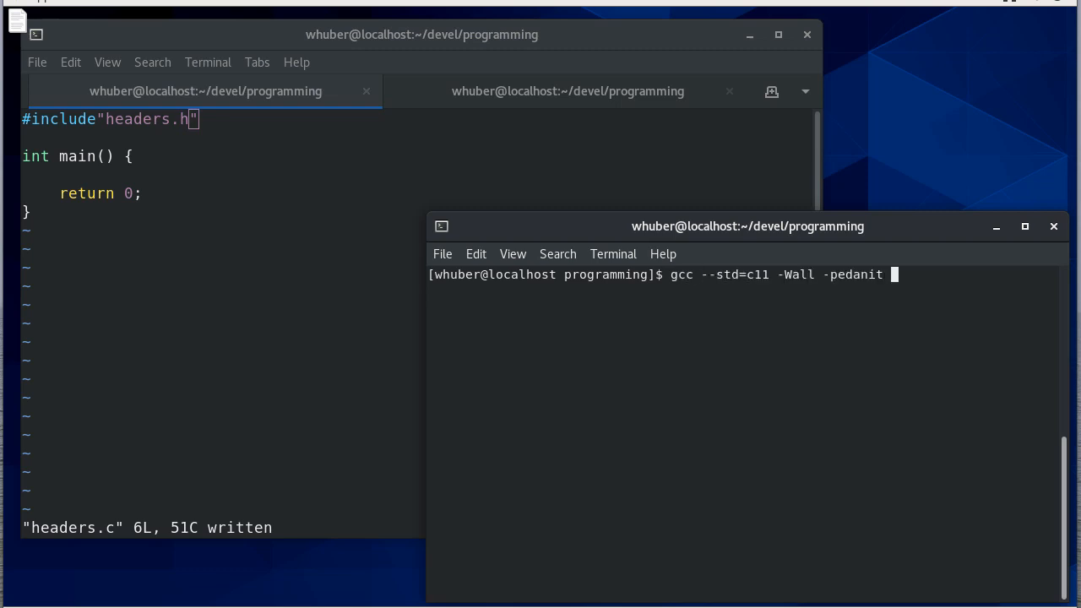
text(he)
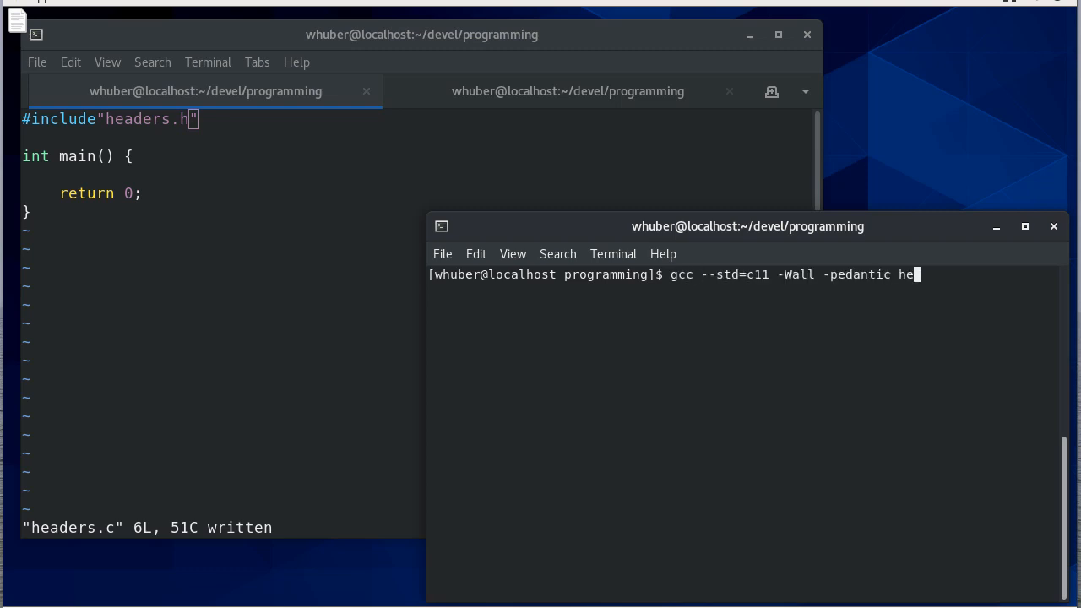
text(aders.c -)
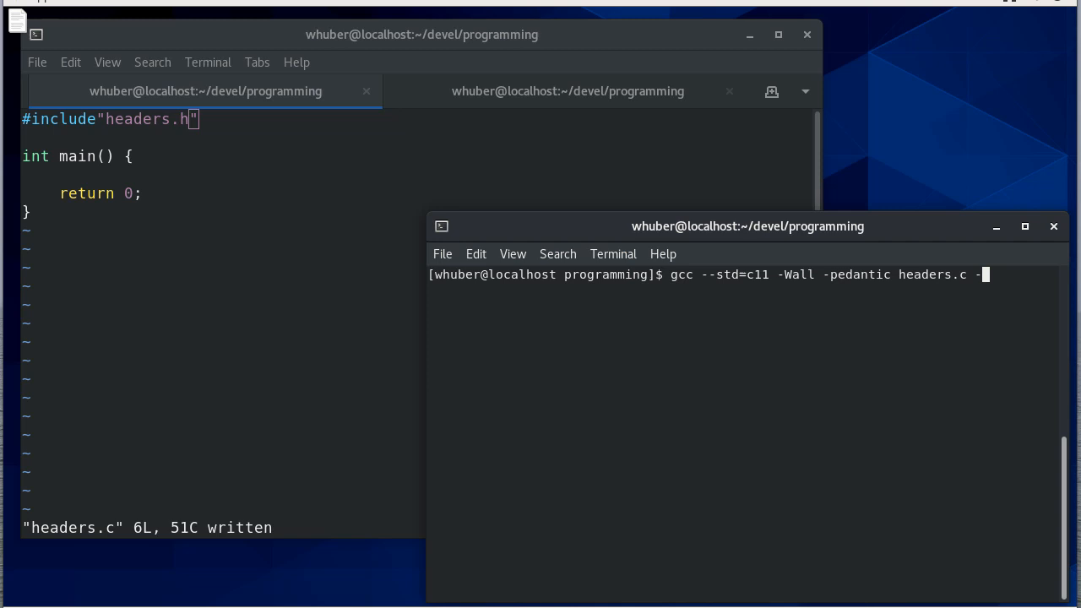
text(E)
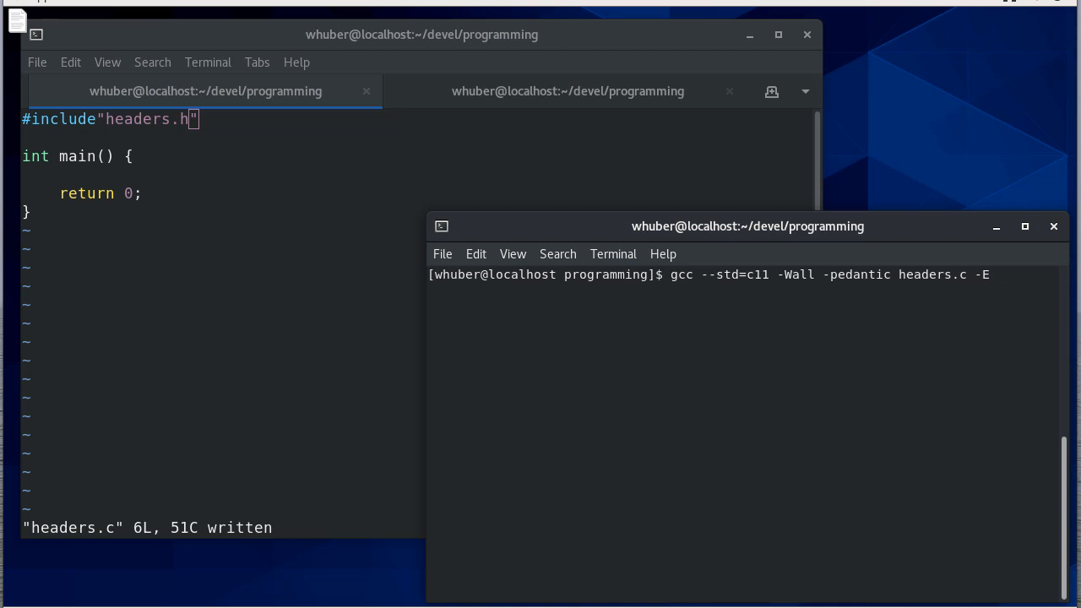
key(Return)
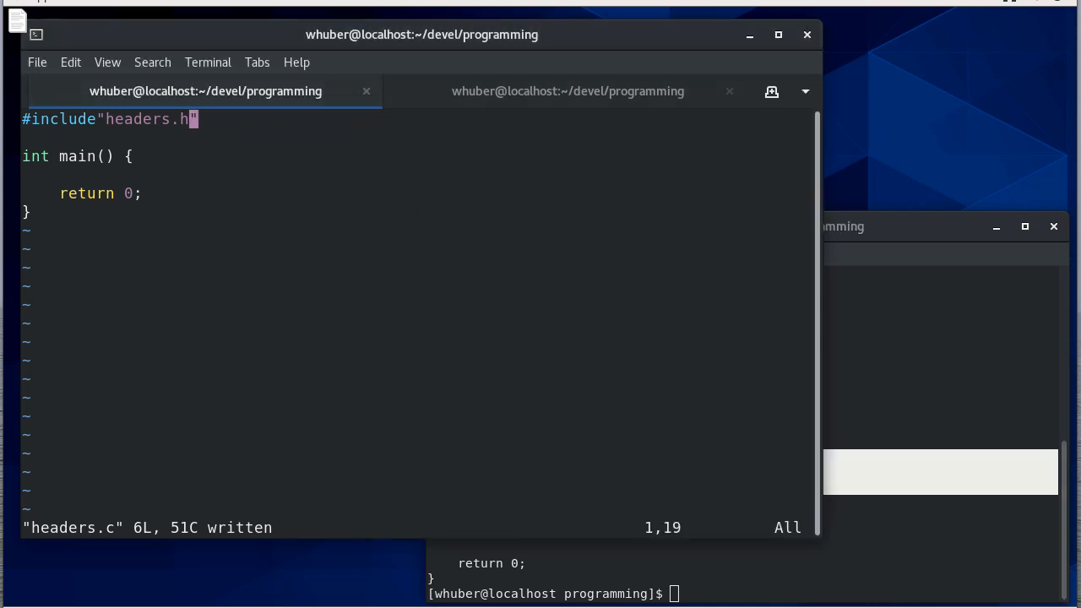
Declare int x, y, z in headers.h, check them in gcc -E output, then undo them
click(567, 91)
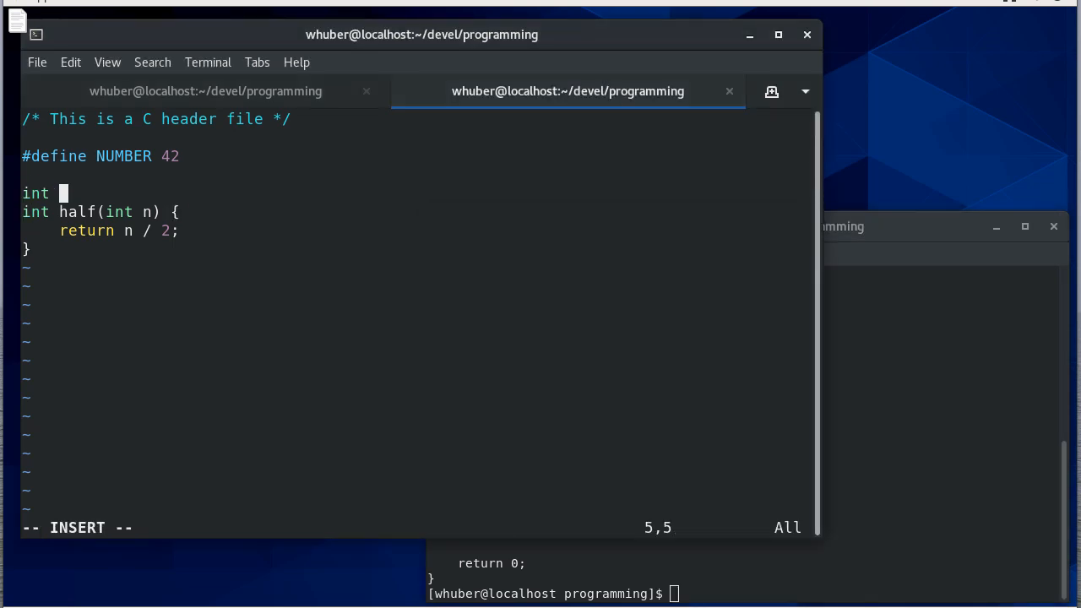
text(x;)
text(int y;)
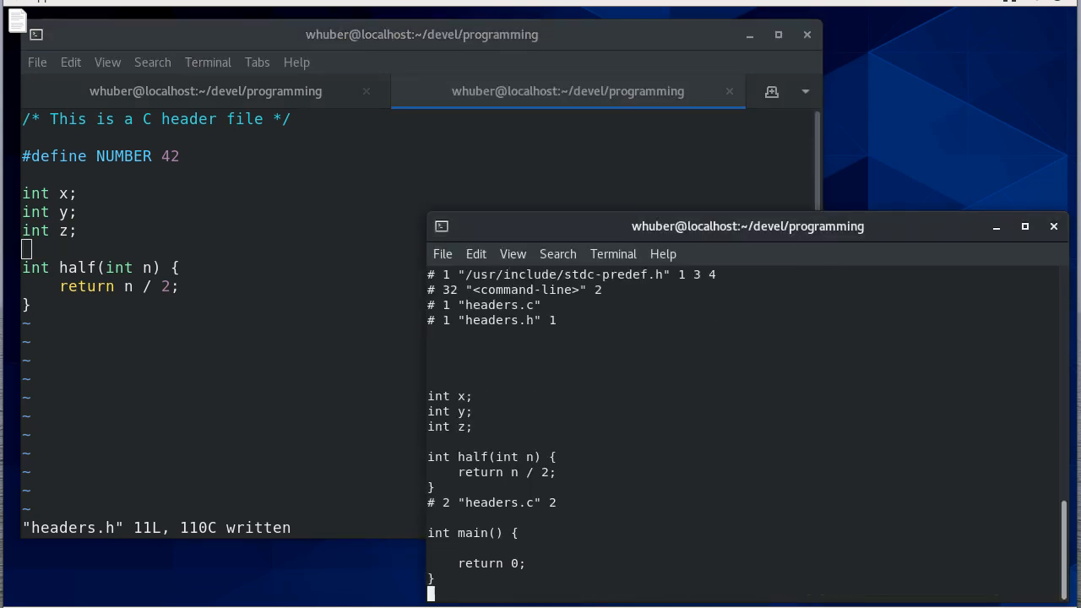
key(Return)
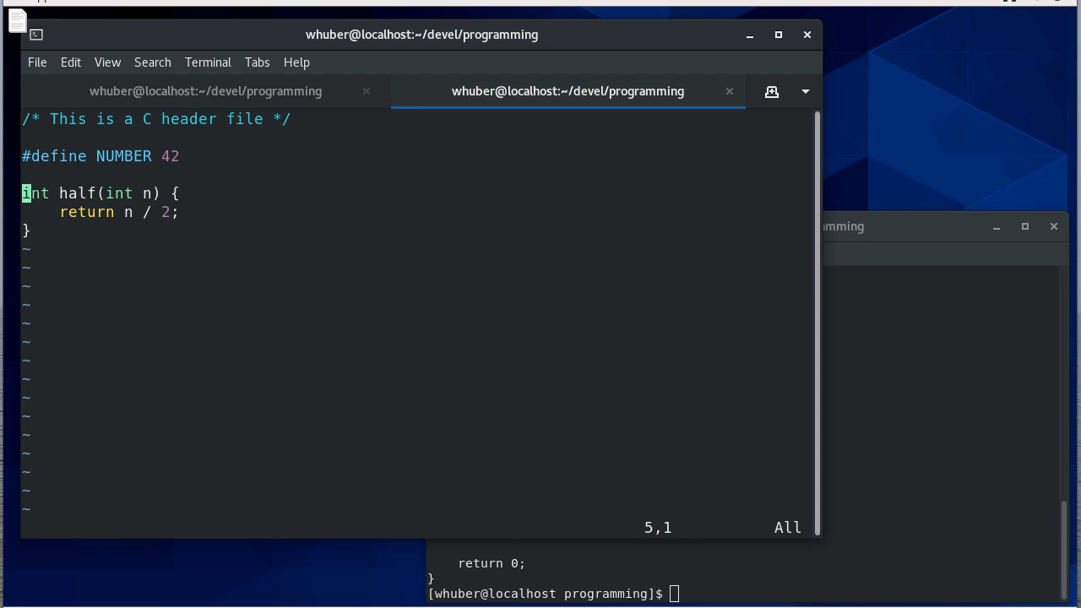
Declare int a = NUMBER in headers.c's main, rerun gcc -E, and return to headers.h
click(206, 91)
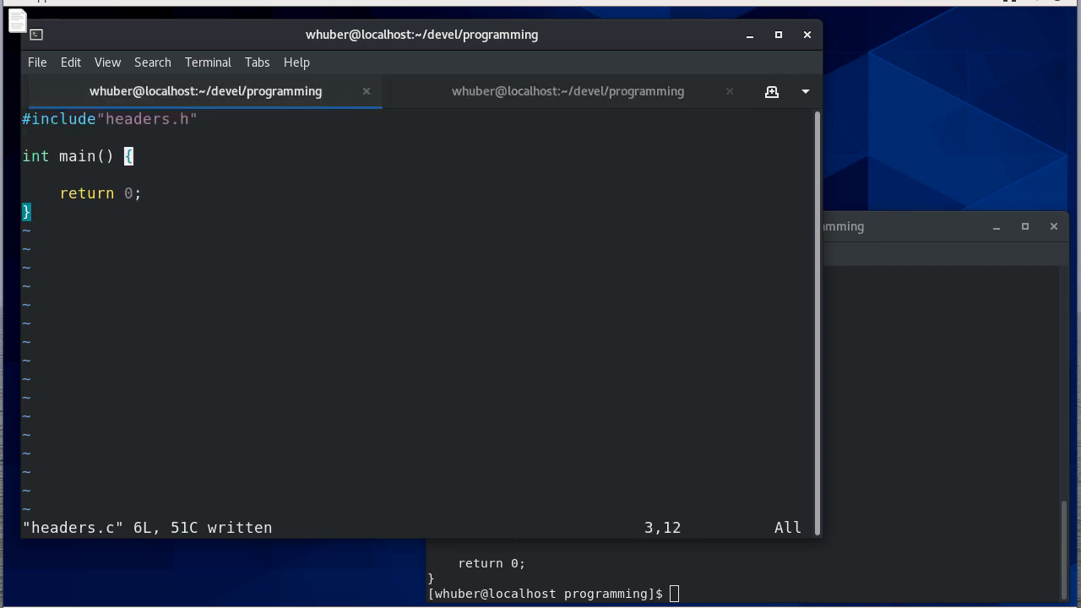
text(int)
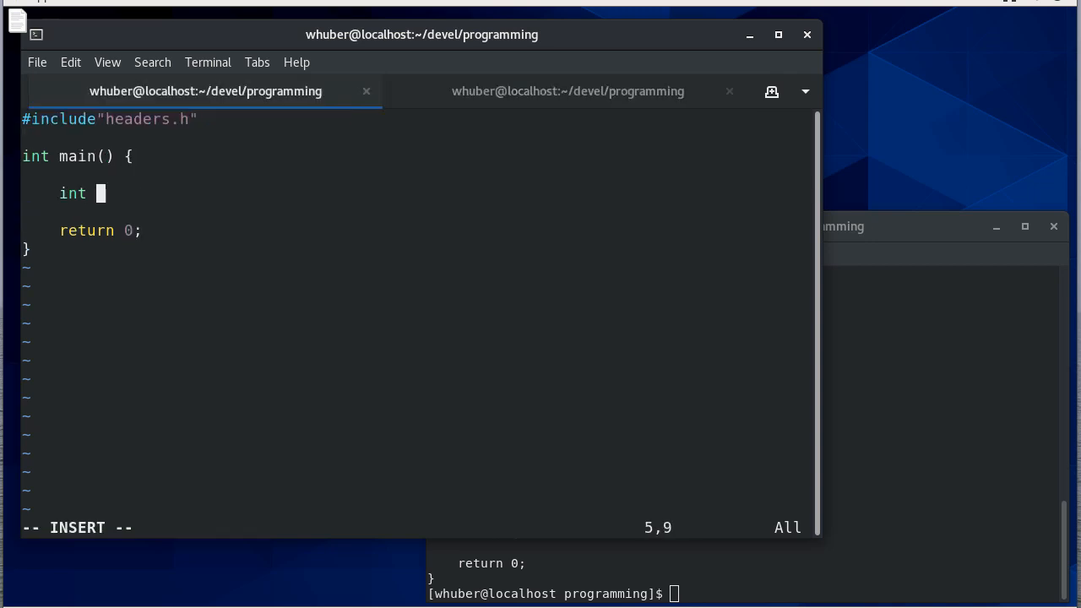
text(a = NUMBER;)
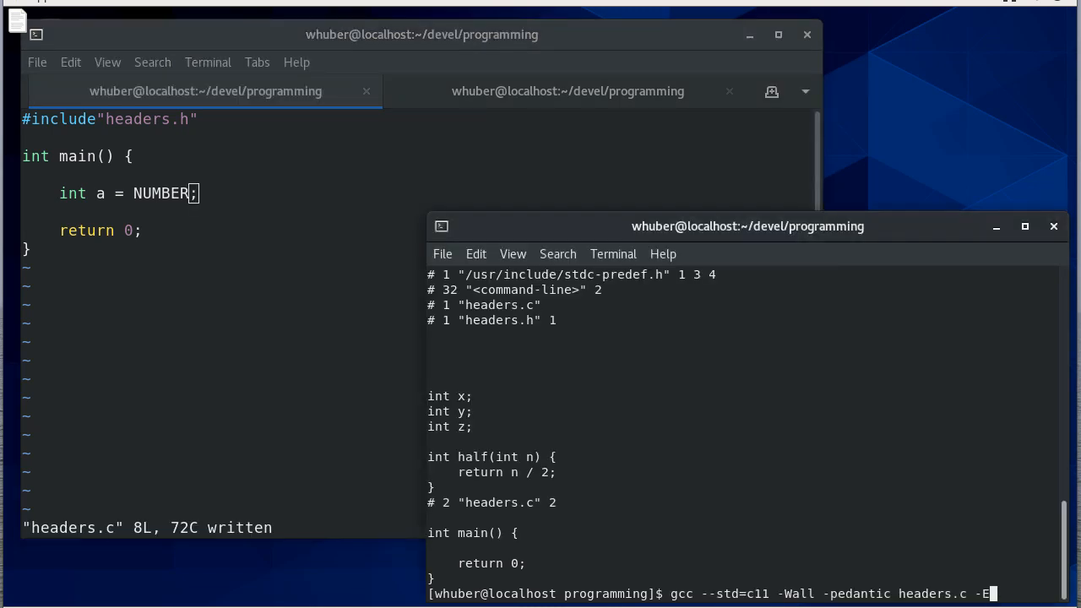
key(Return)
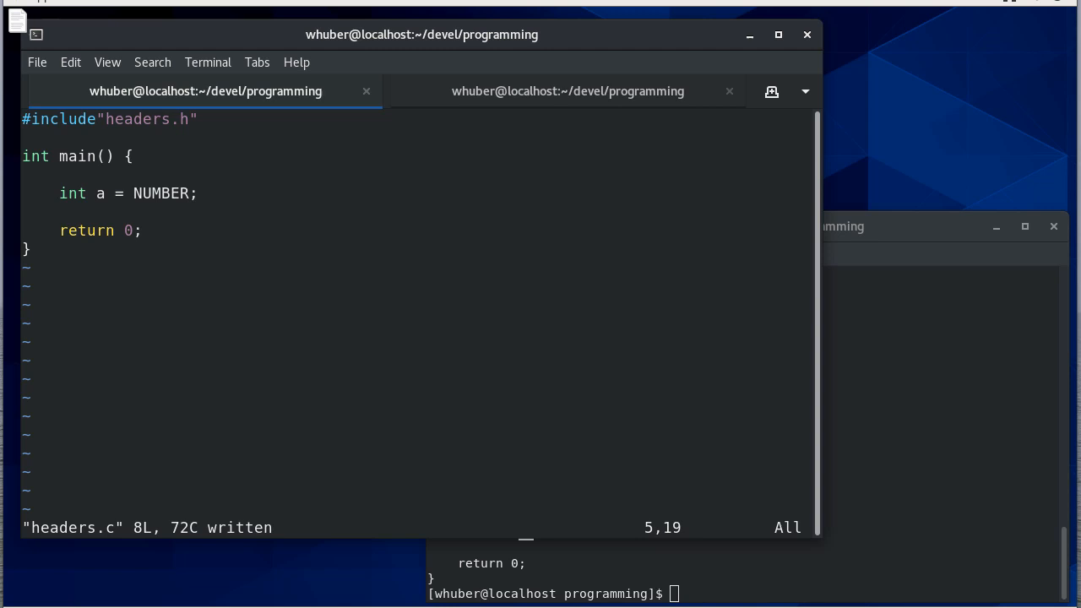
click(568, 91)
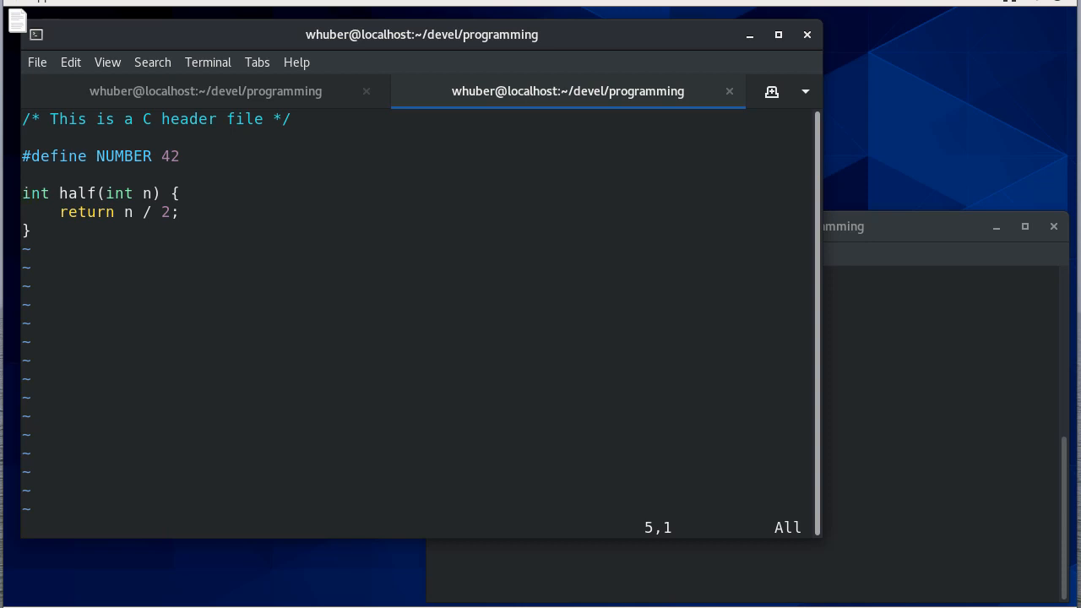
Define int counter = 1 in headers.h and int counter = 0 in headers.c
key(o)
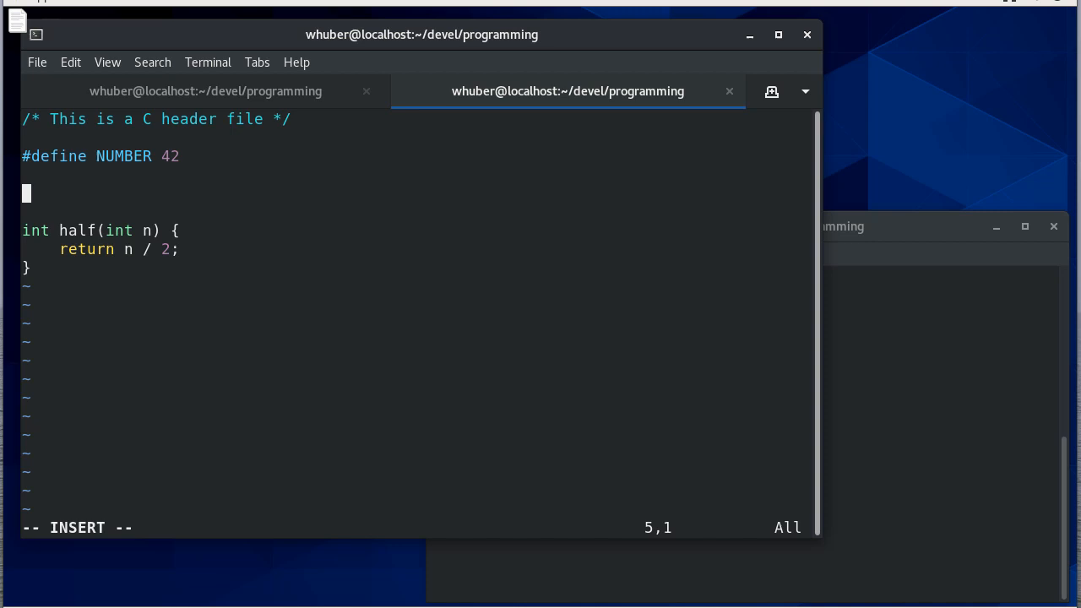
text(int)
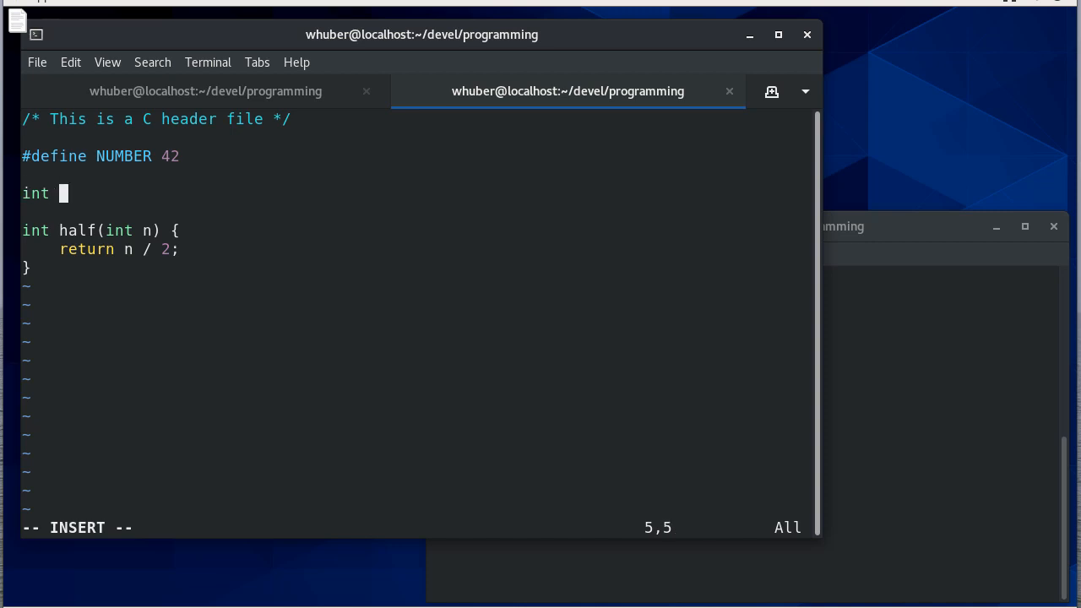
text(counter = 1;)
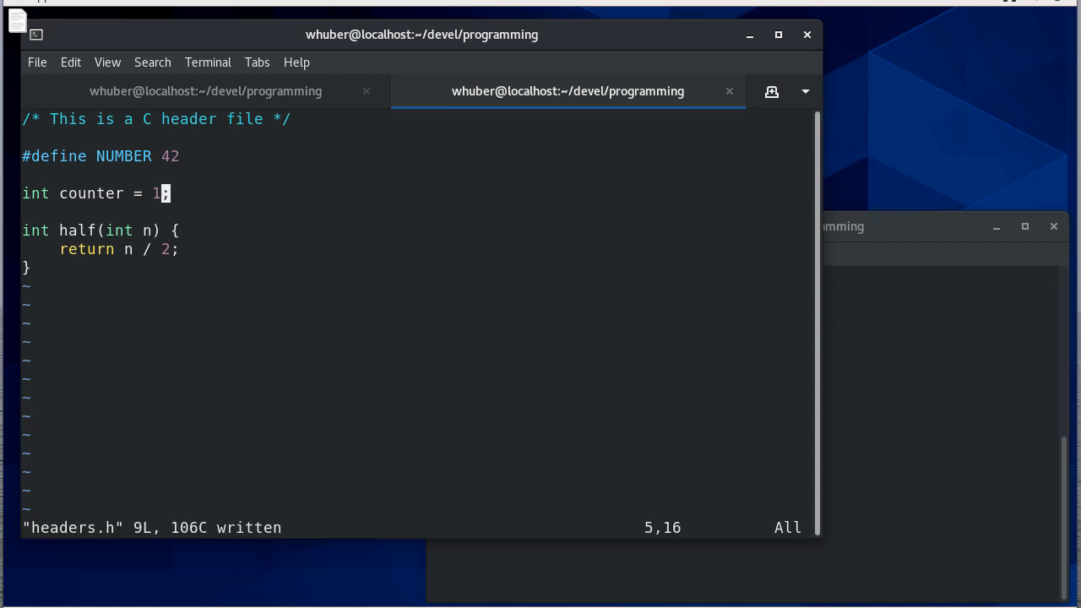
click(204, 92)
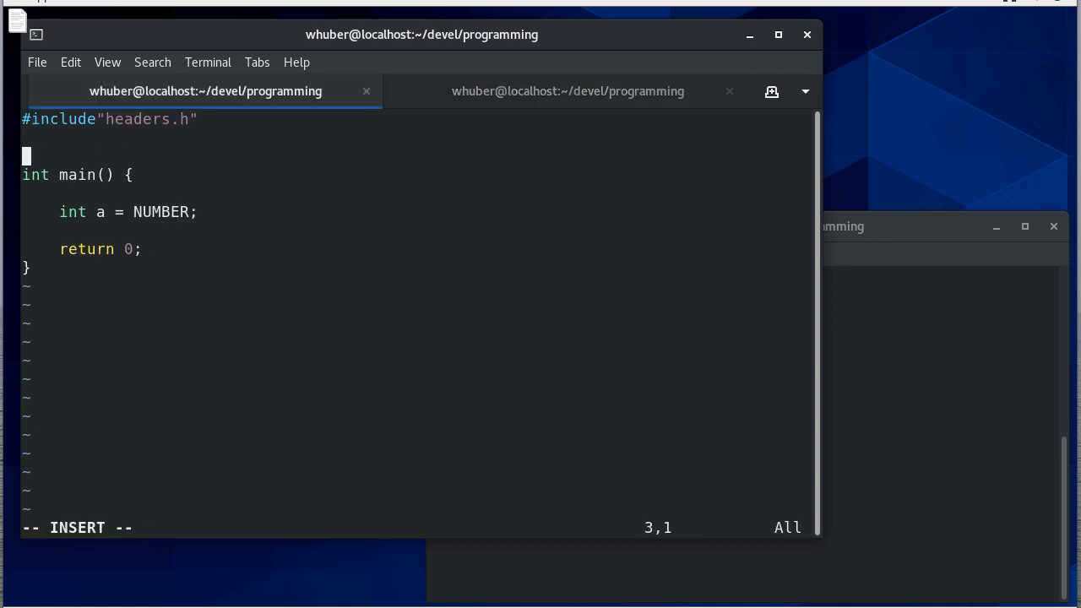
text(int)
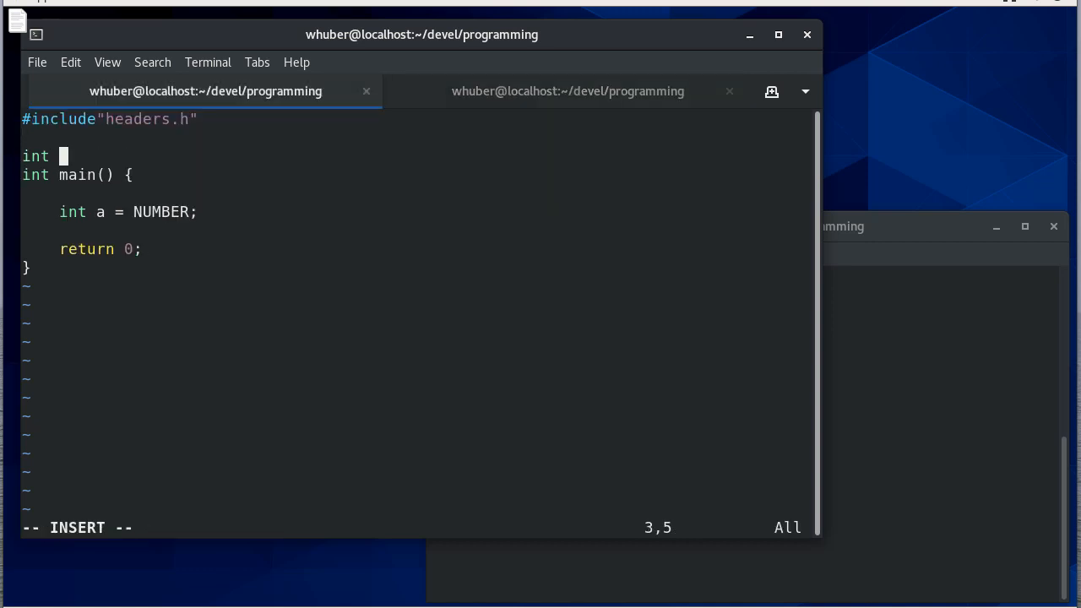
text(counter = 0;)
click(943, 274)
text(gcc --std=c11 -Wall -pedantic headers.c)
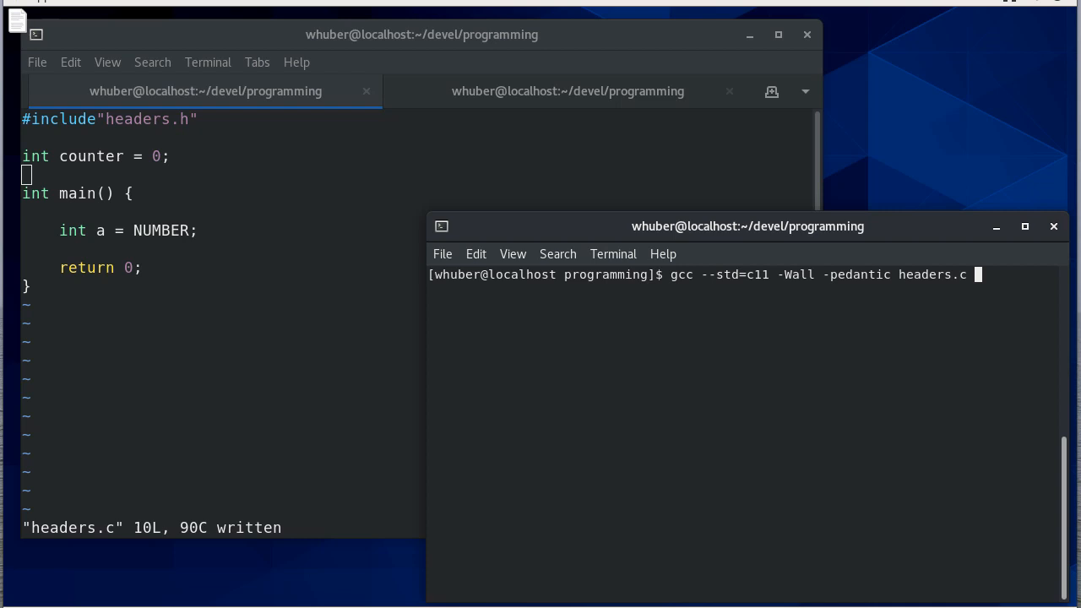
Compile headers.c with gcc to get the counter redefinition error
key(Return)
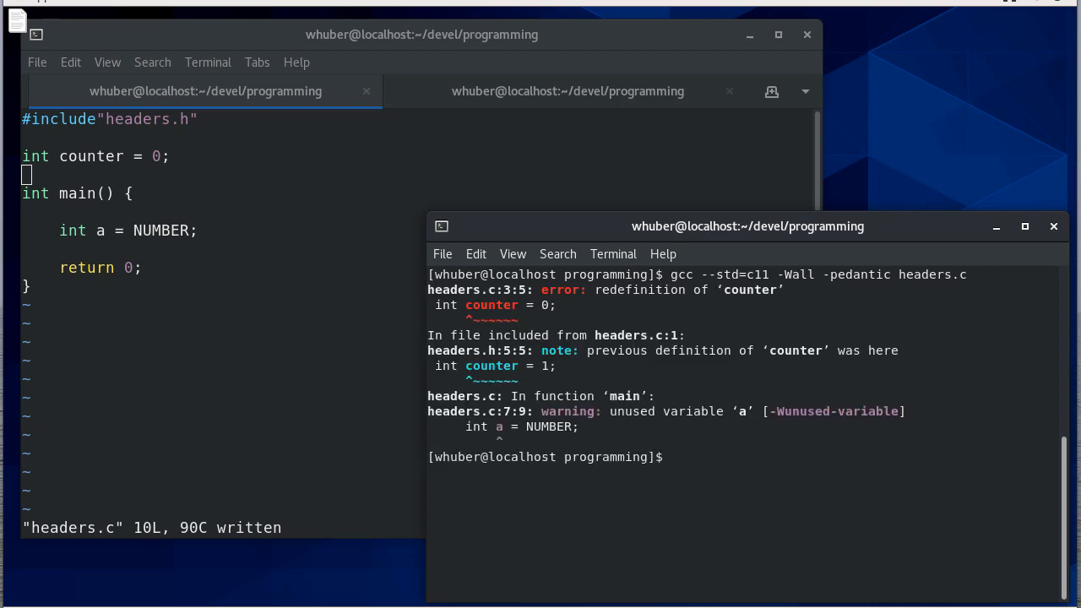
text(gcc --std=c11 -Wall -pedantic headers.c  -e)
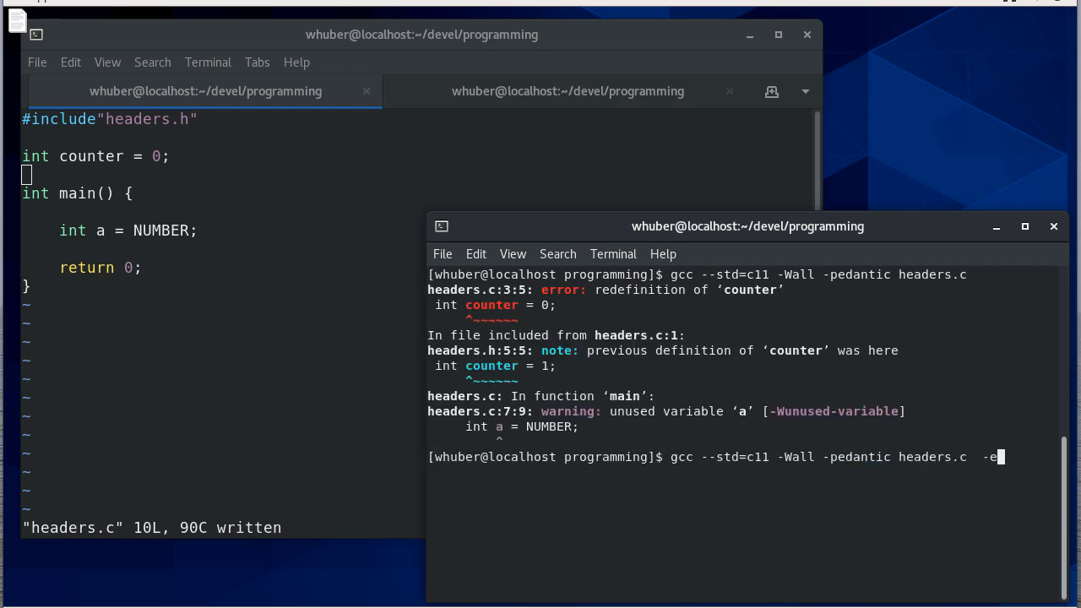
key(Return)
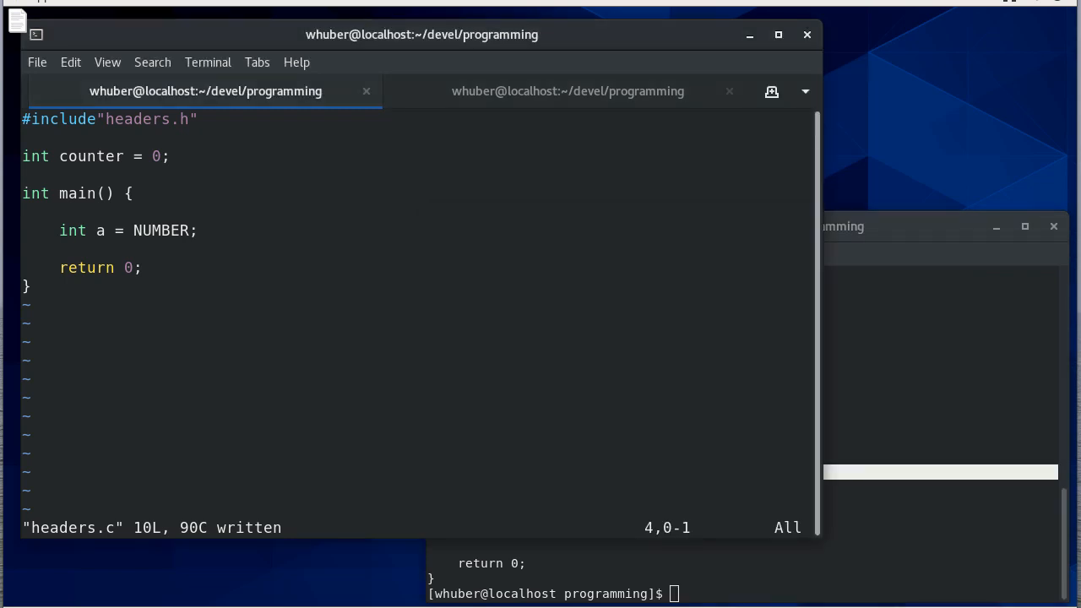
Change counter to a plain declaration in headers.h and recompile headers.c
click(568, 91)
text(gcc --std=c11 -Wall -pedantic headers.c  -E)
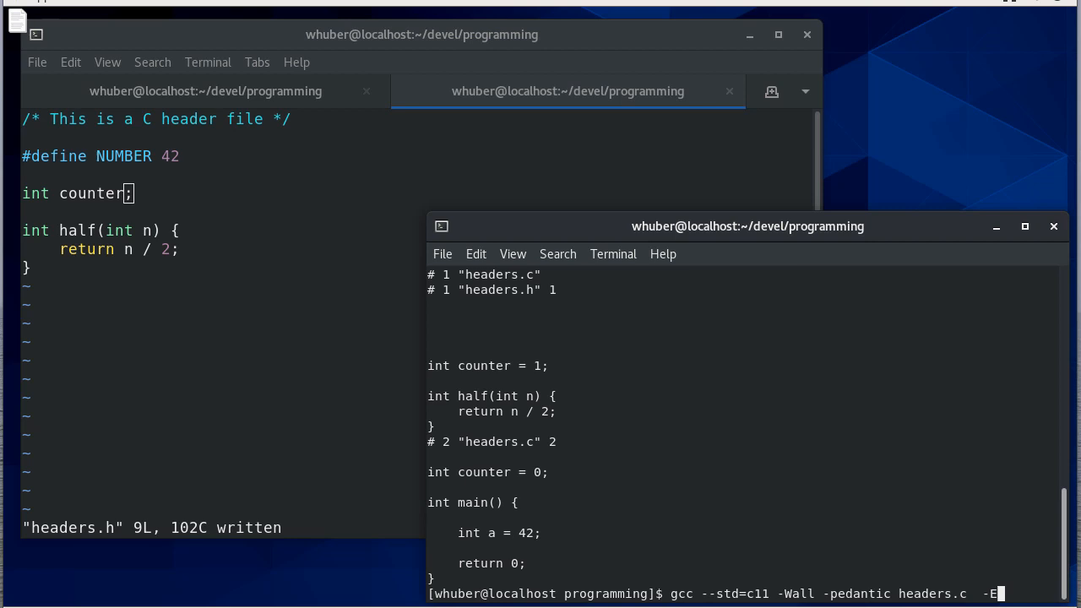
key(Return)
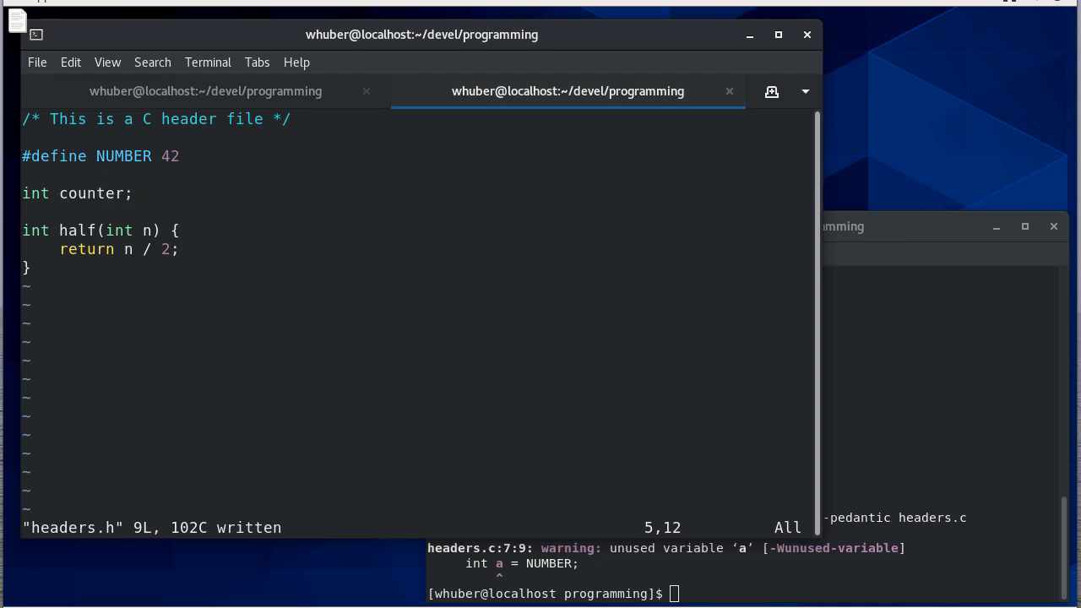
click(206, 91)
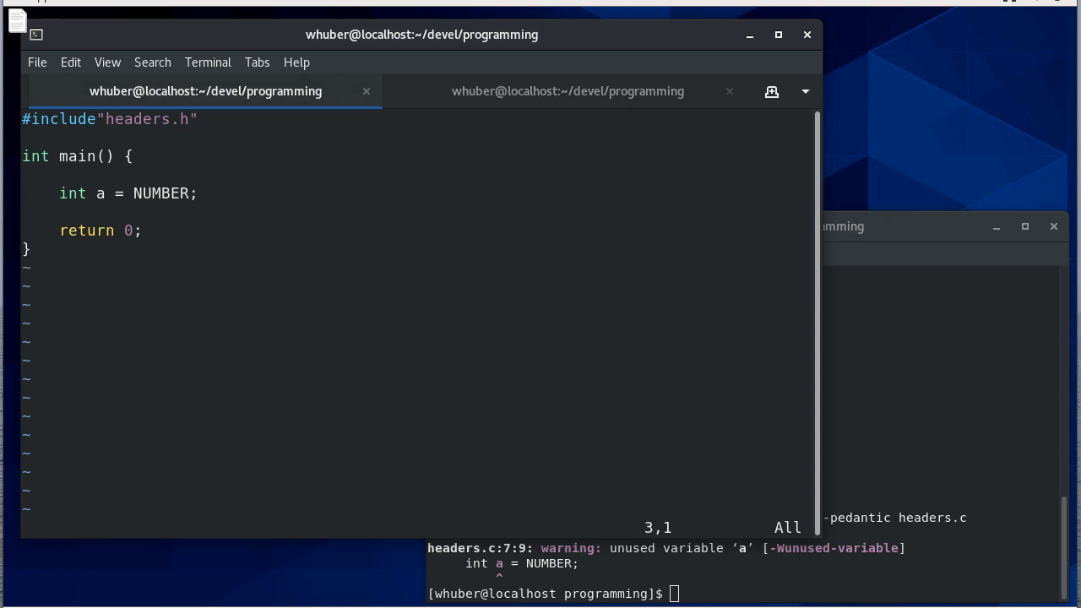
Delete the counter line and half function, leaving the comment and NUMBER 42 define
click(568, 91)
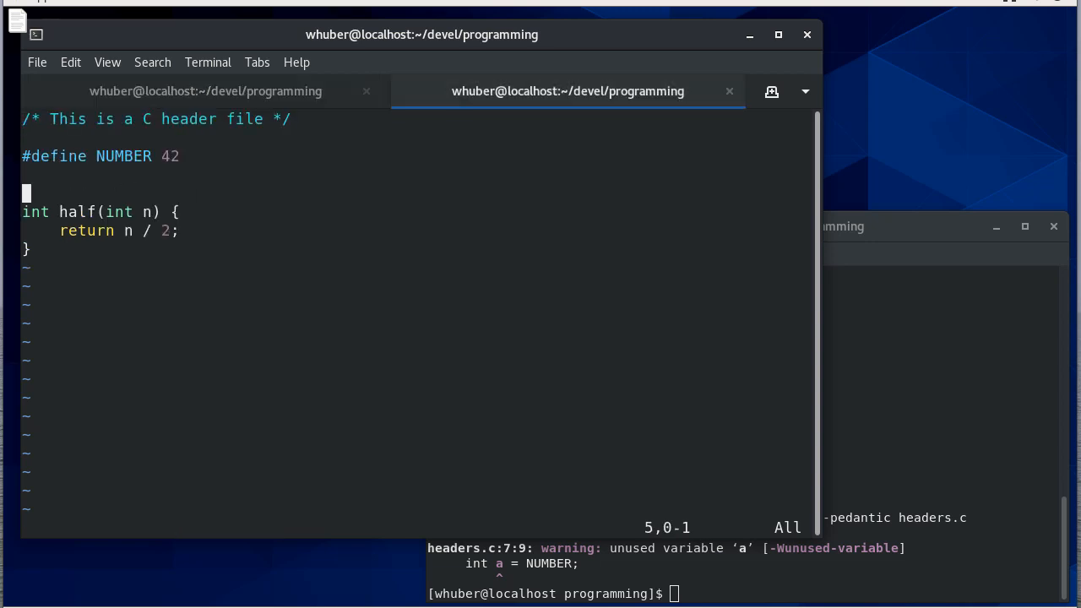
key(i)
text(;)
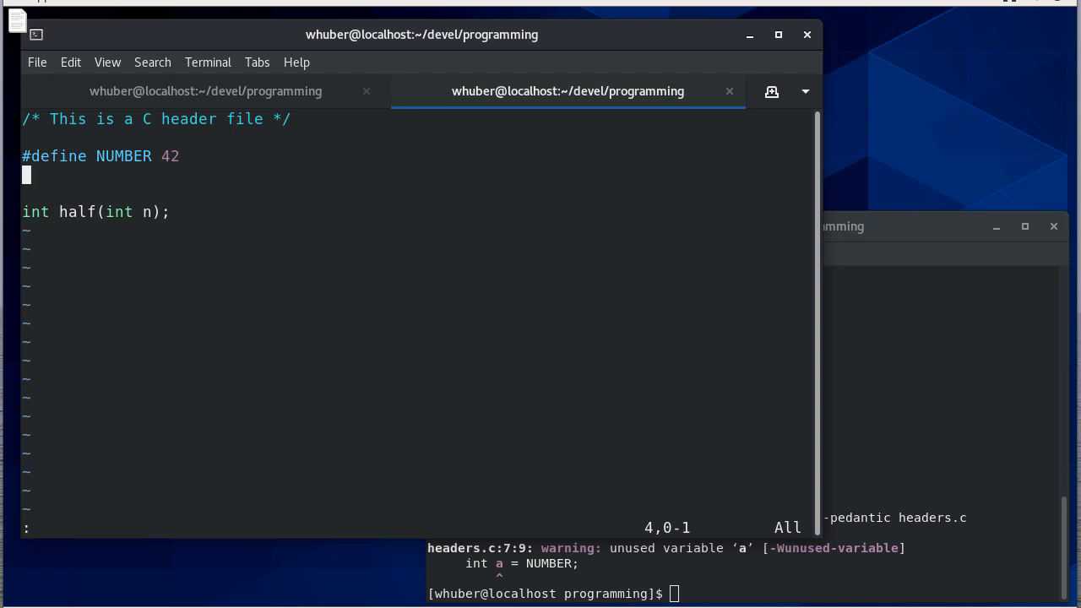
text(dd)
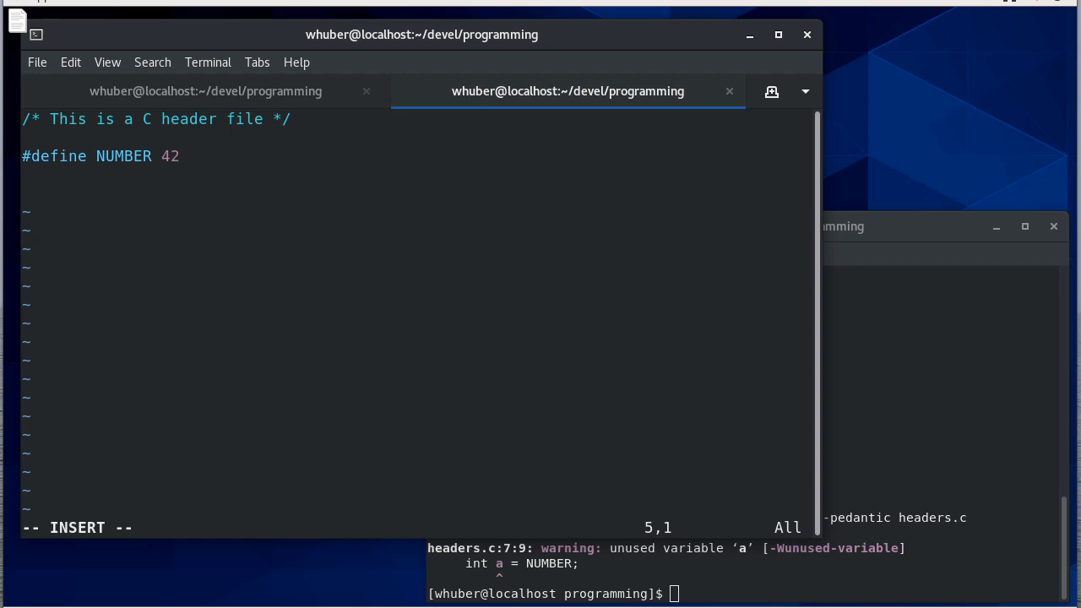
Add 'This is a header file - headers.h' to headers.h and start headers_more.h with :e
text(This i)
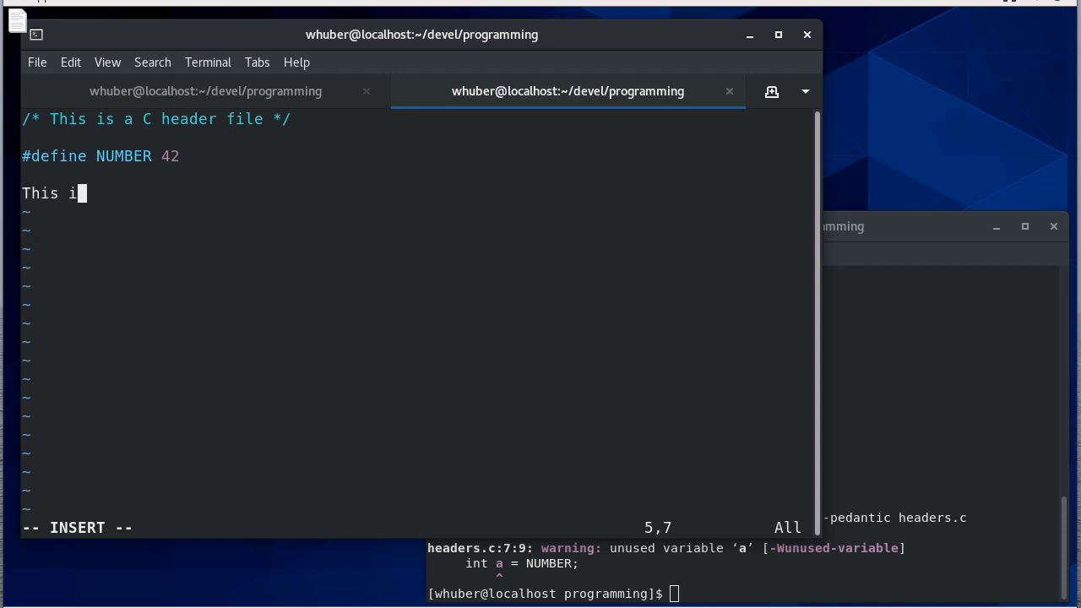
text(s a header file)
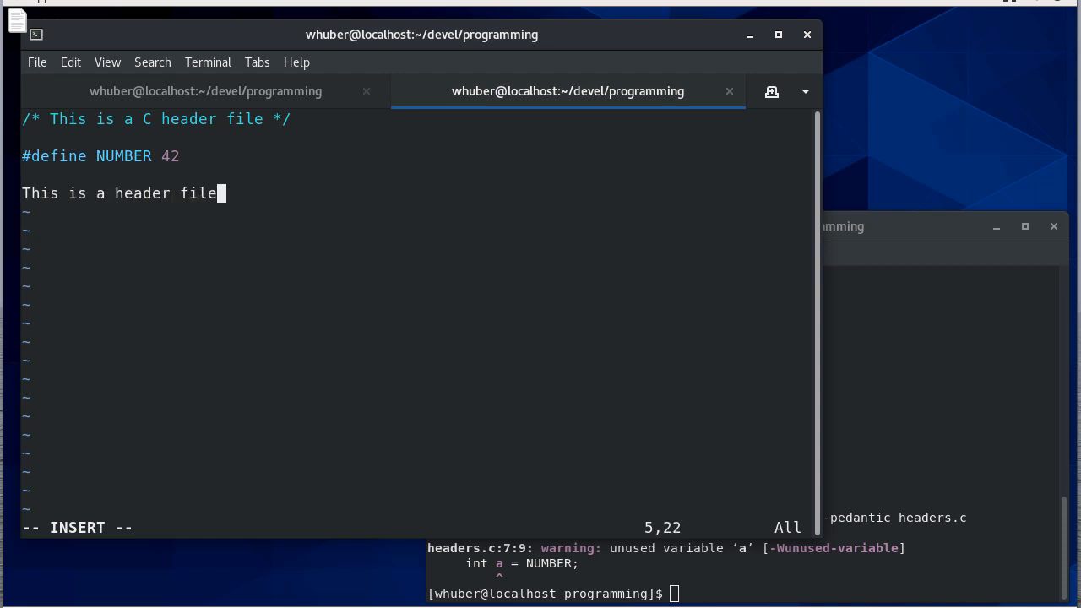
text(- headers.h)
click(419, 527)
text(:)
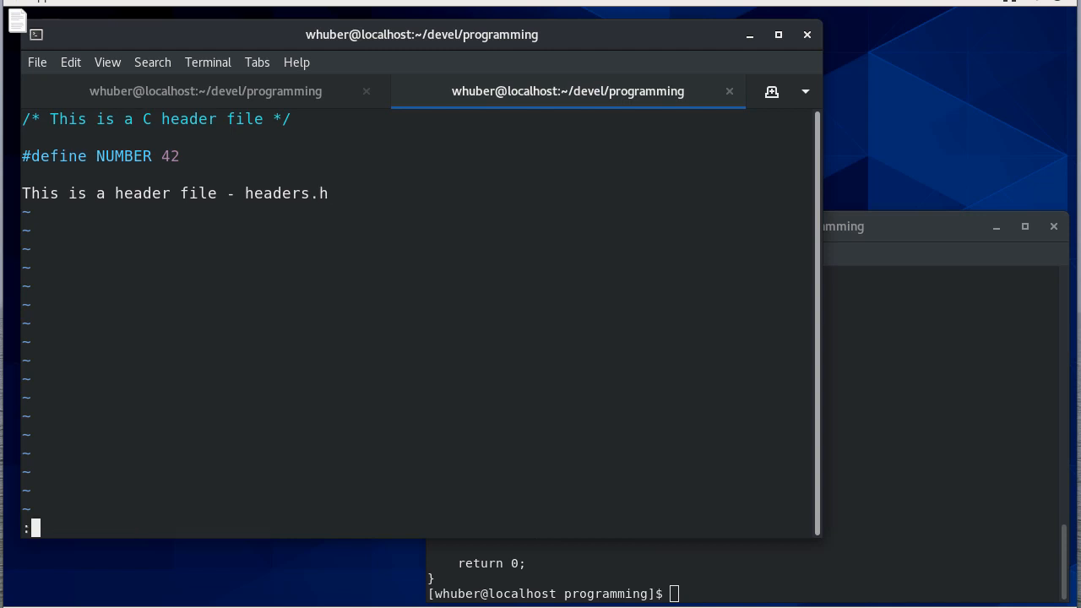
text(e headers_h)
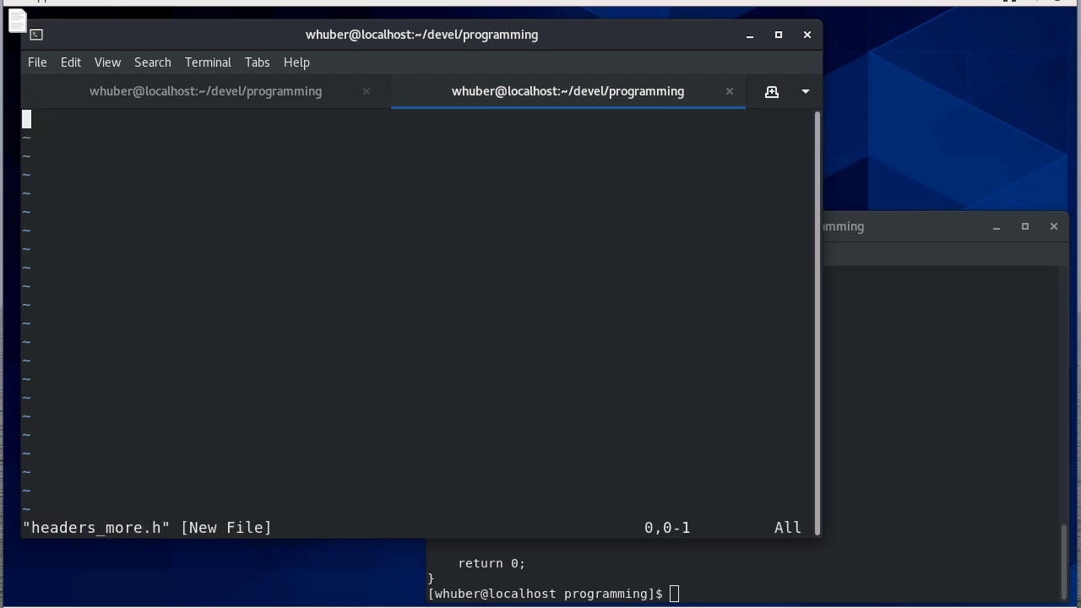
Write #include<headers.h> and 'This is more headers - will this be a problem?' in headers_more.h
text(#)
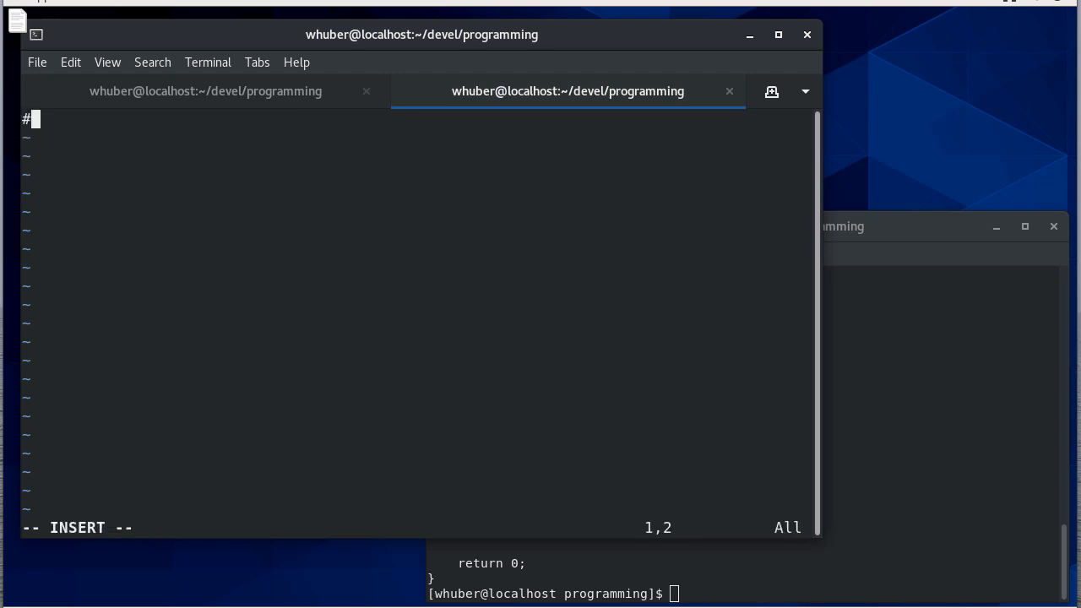
text(include<head)
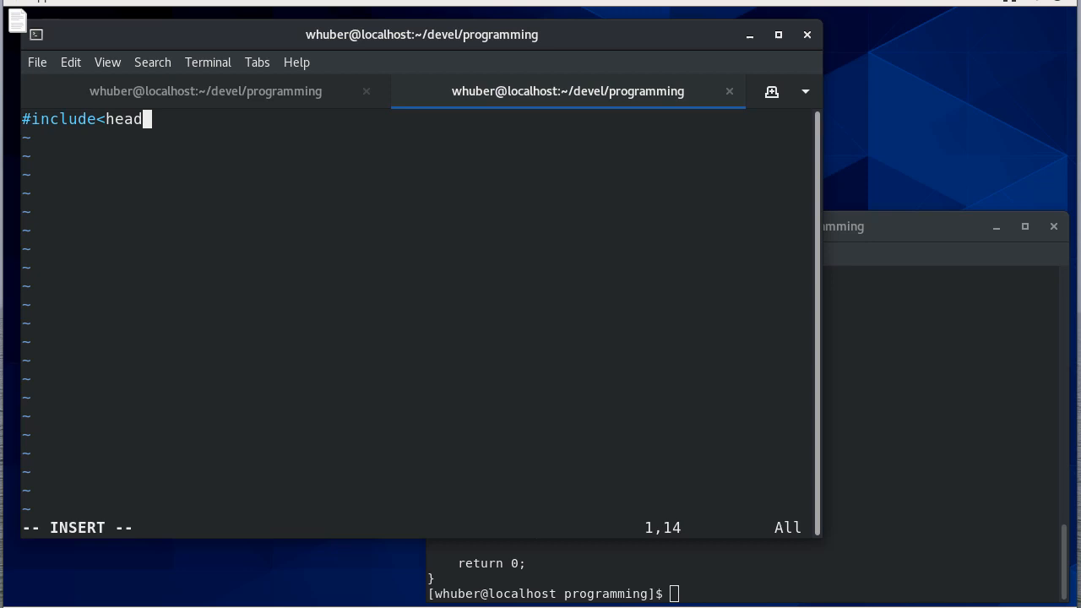
text(ers.h>)
text(This is more)
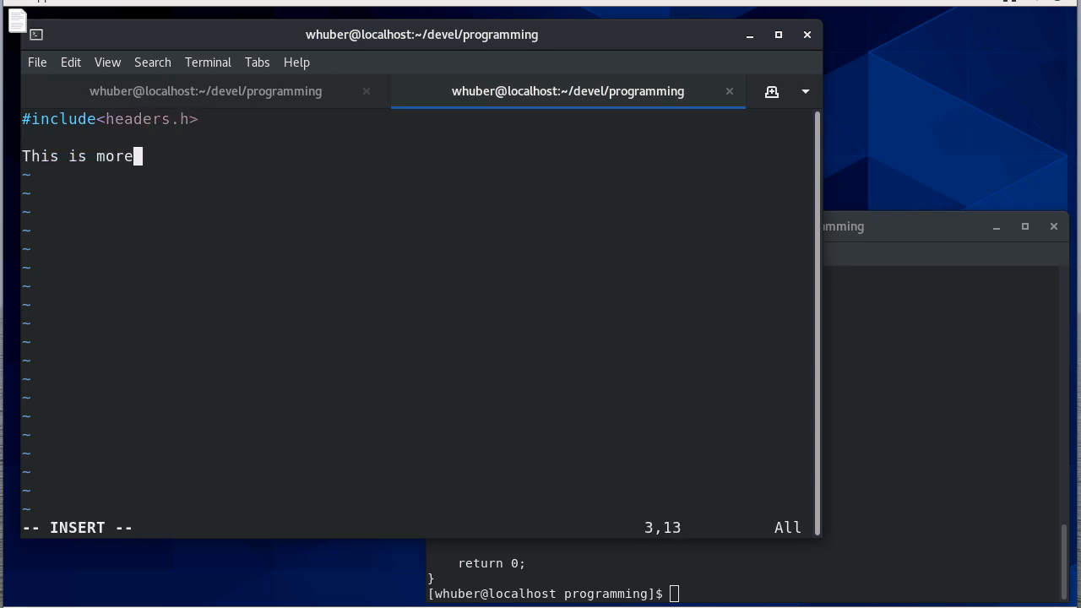
text(headers)
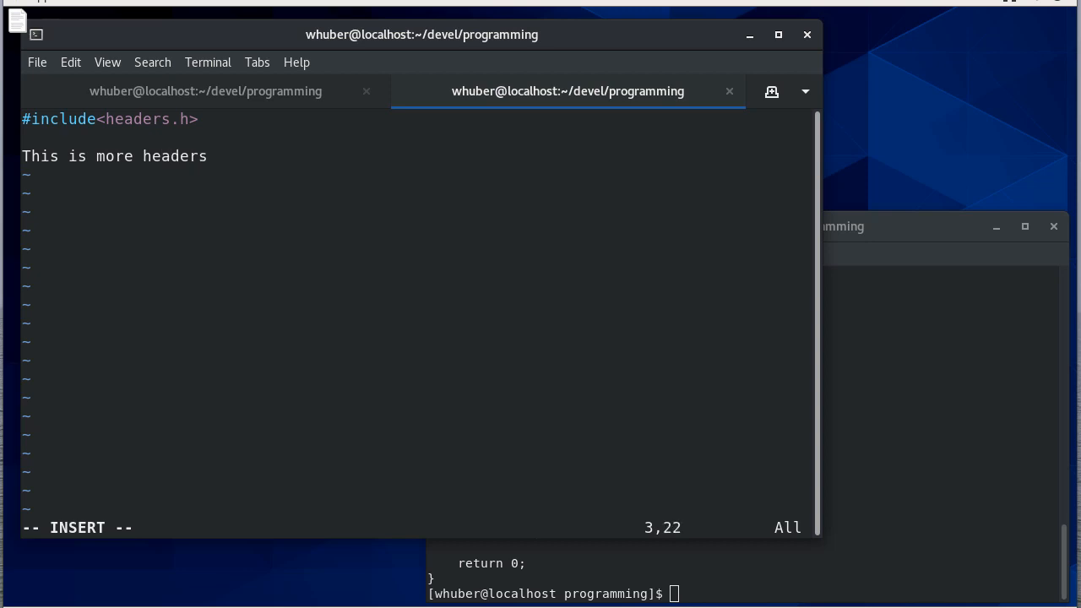
text(-)
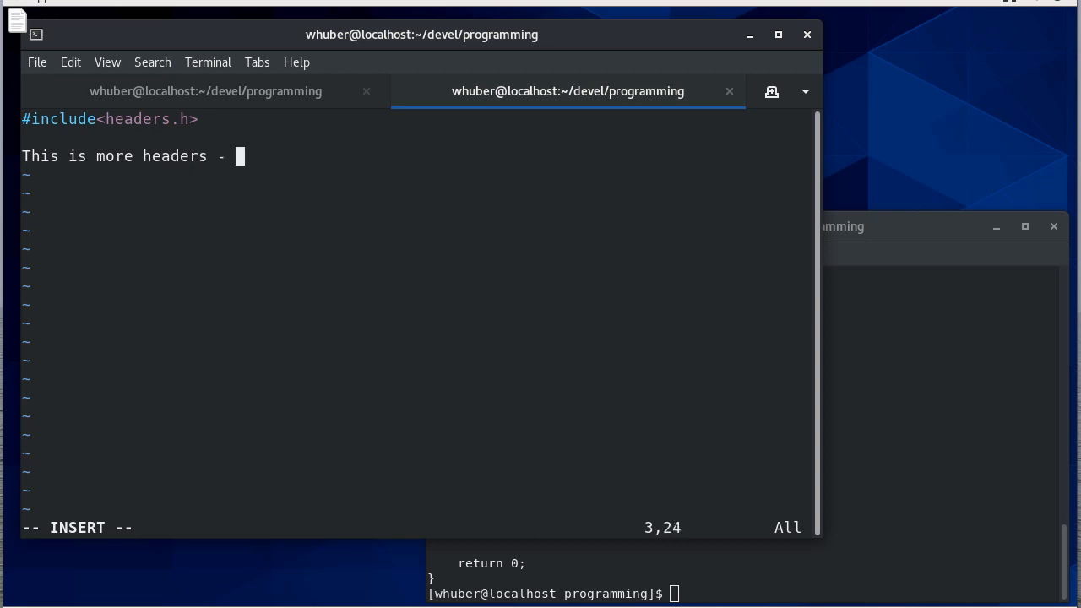
text(will this b)
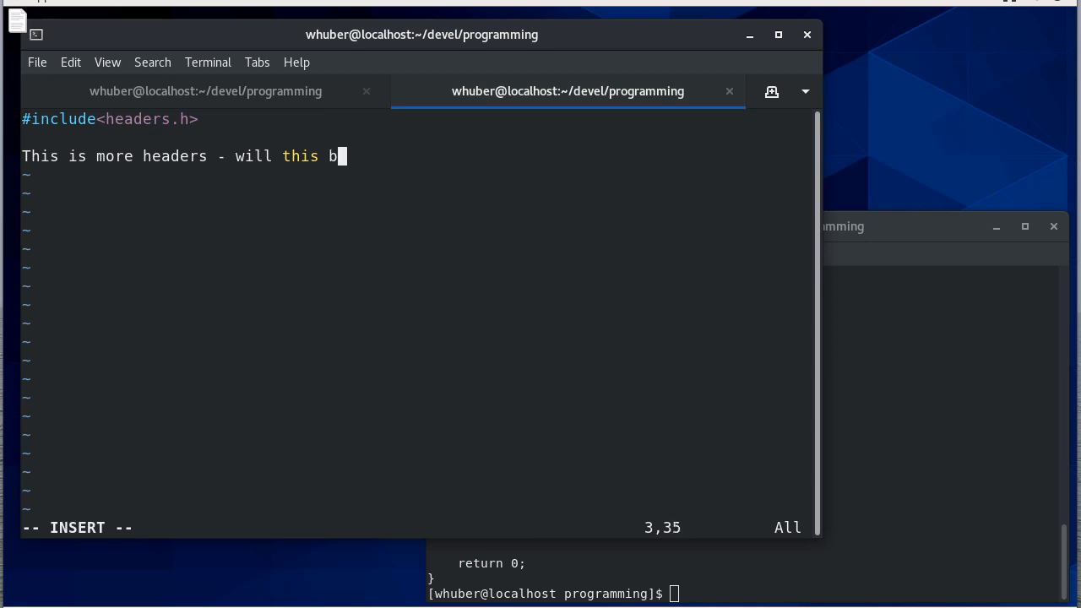
text(e a problem?)
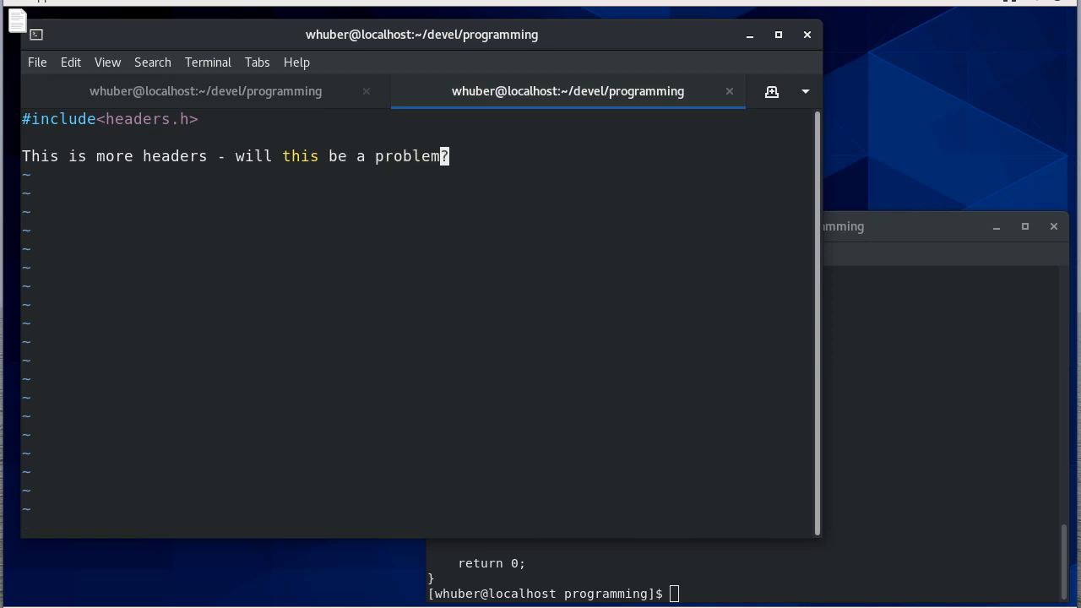
Edit headers.c's second include toward headers_more.h and check headers_more.h
click(204, 91)
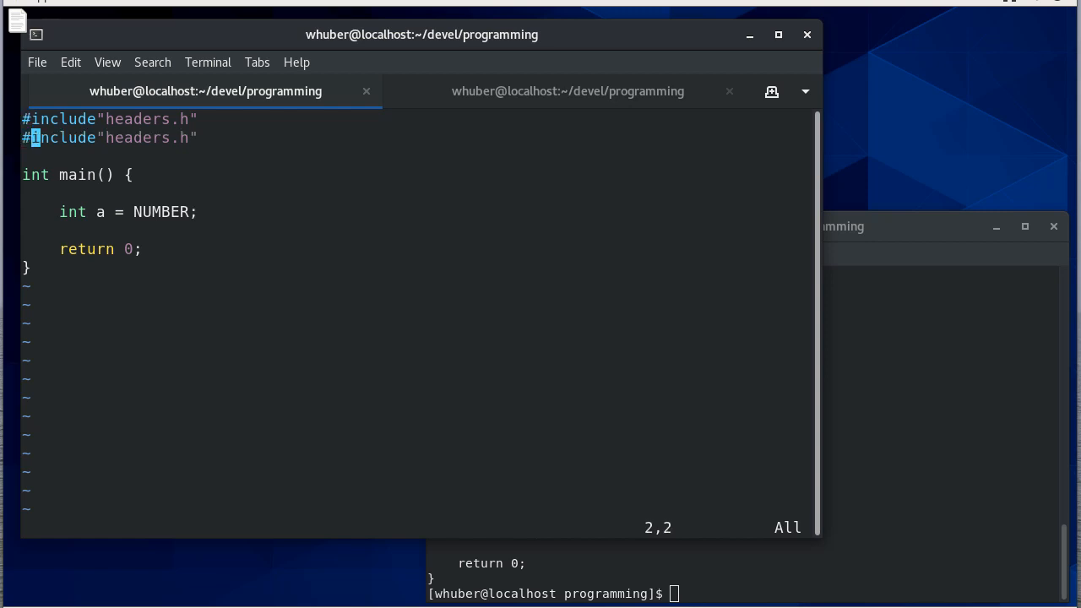
text(more_)
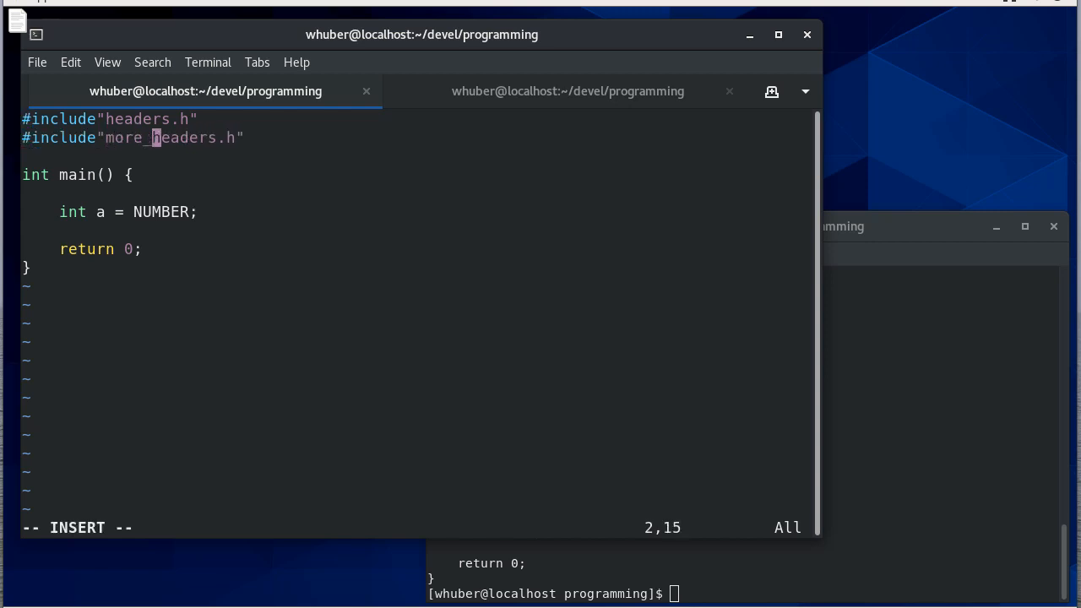
key(Left)
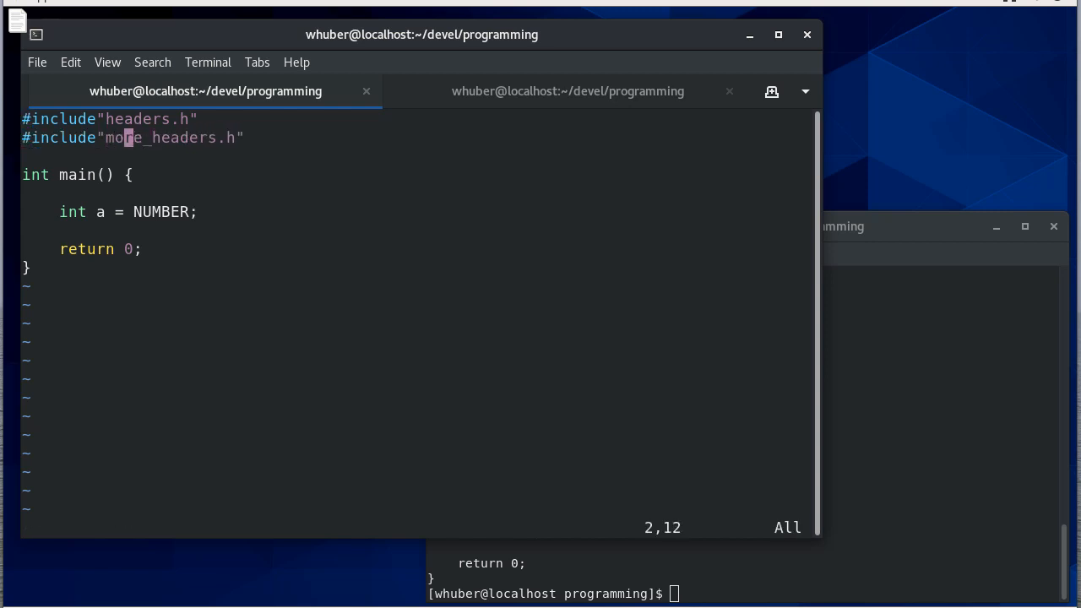
click(568, 91)
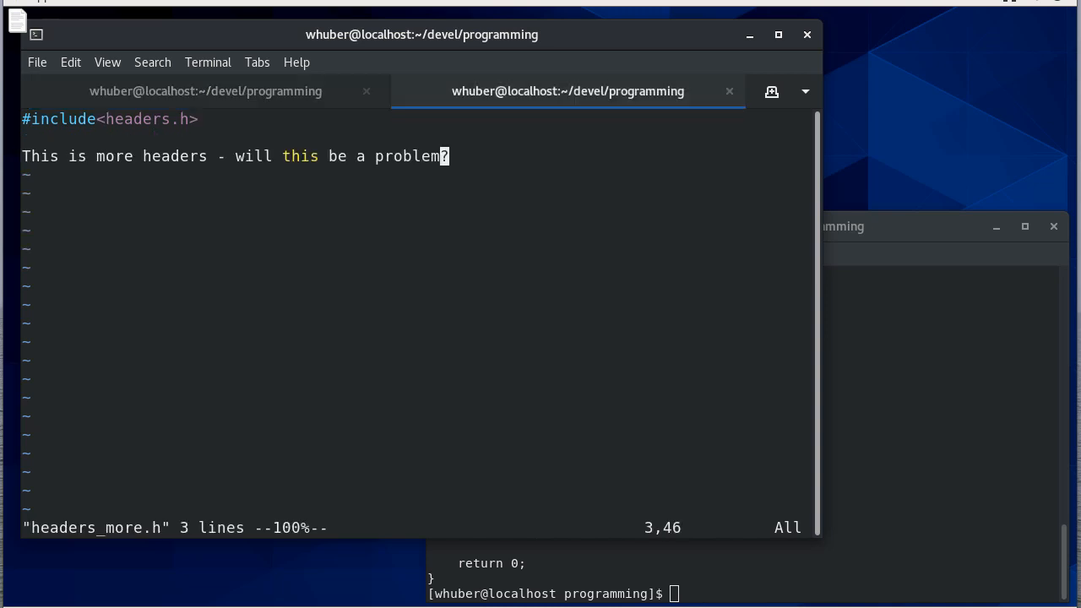
Finish the "headers_more.h" include, run gcc -E, and go fix headers_more.h's include
click(205, 91)
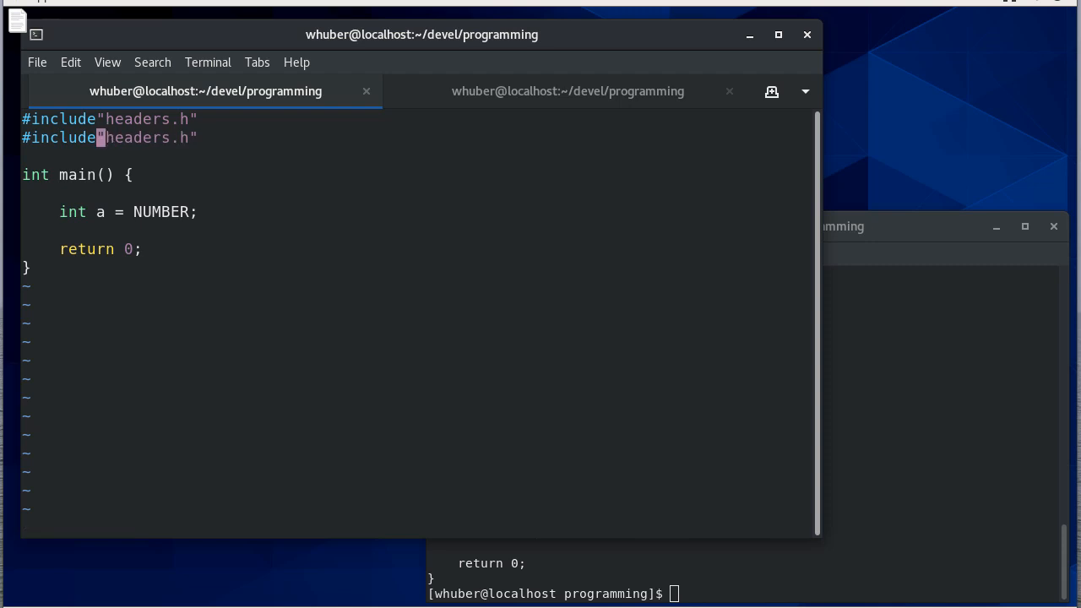
text(_more)
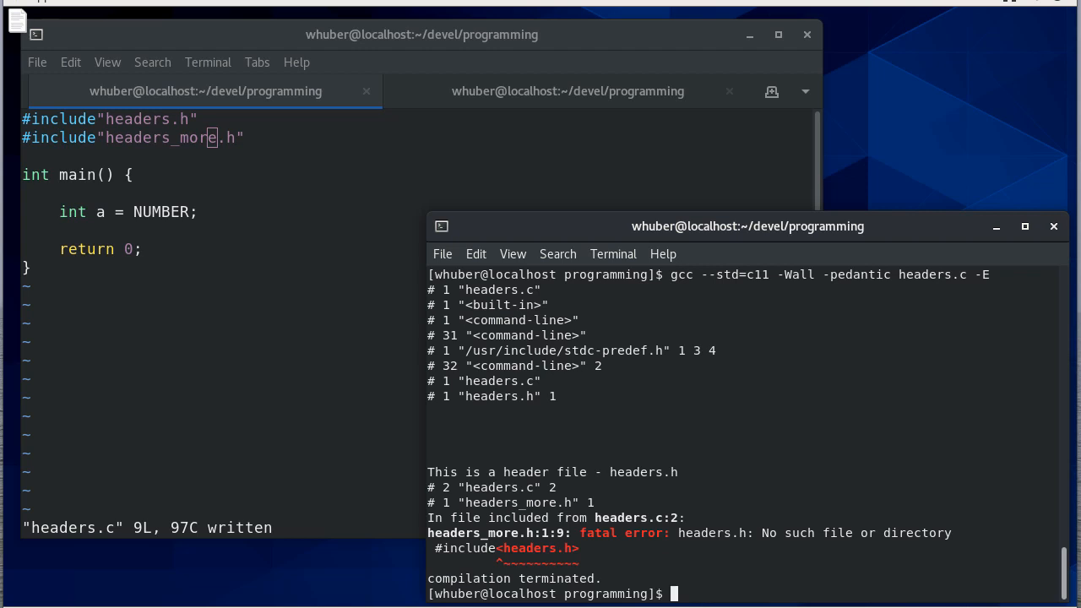
click(568, 91)
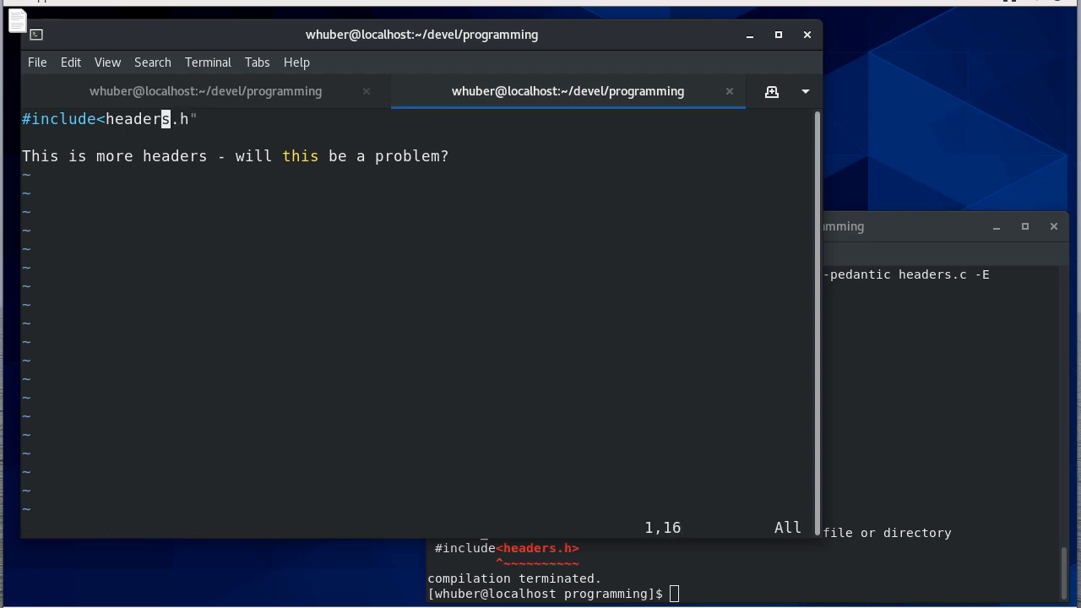
Change headers_more.h to #include "headers.h" in quotes, save, and rerun gcc -E on headers.c
key(Left)
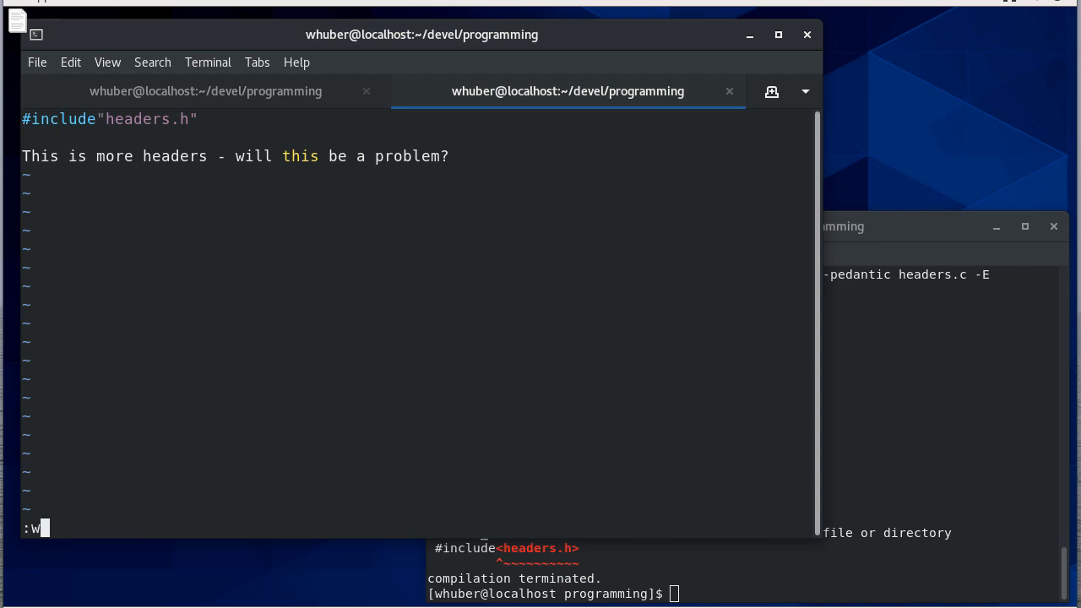
key(Return)
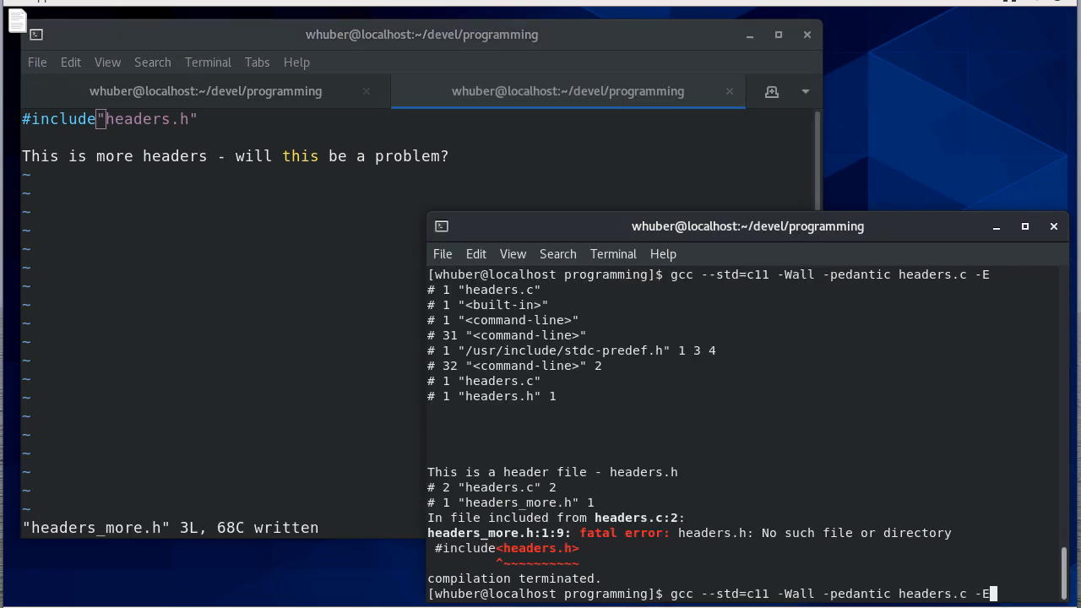
key(Return)
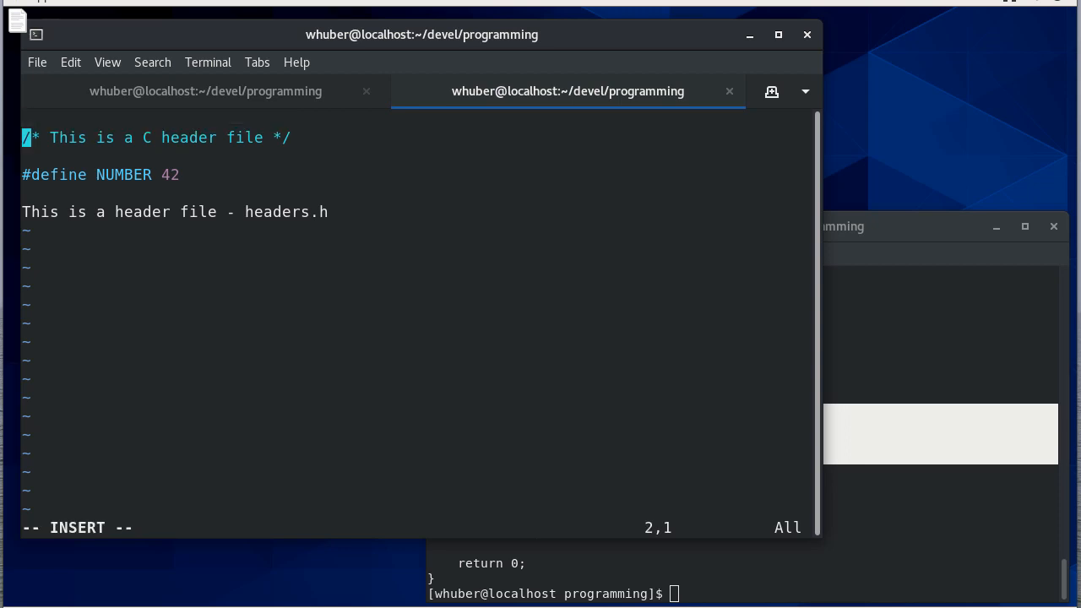
Add #ifndef HEADERS_H / #define HEADERS_H at the top of headers.h and #endif at the bottom
text(#n)
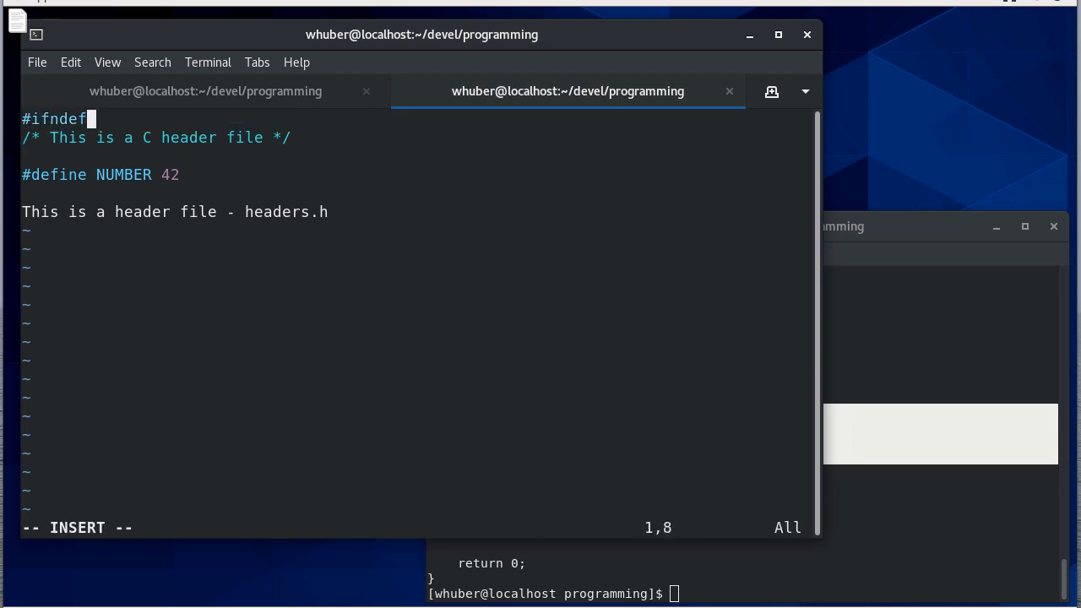
text(HEAD)
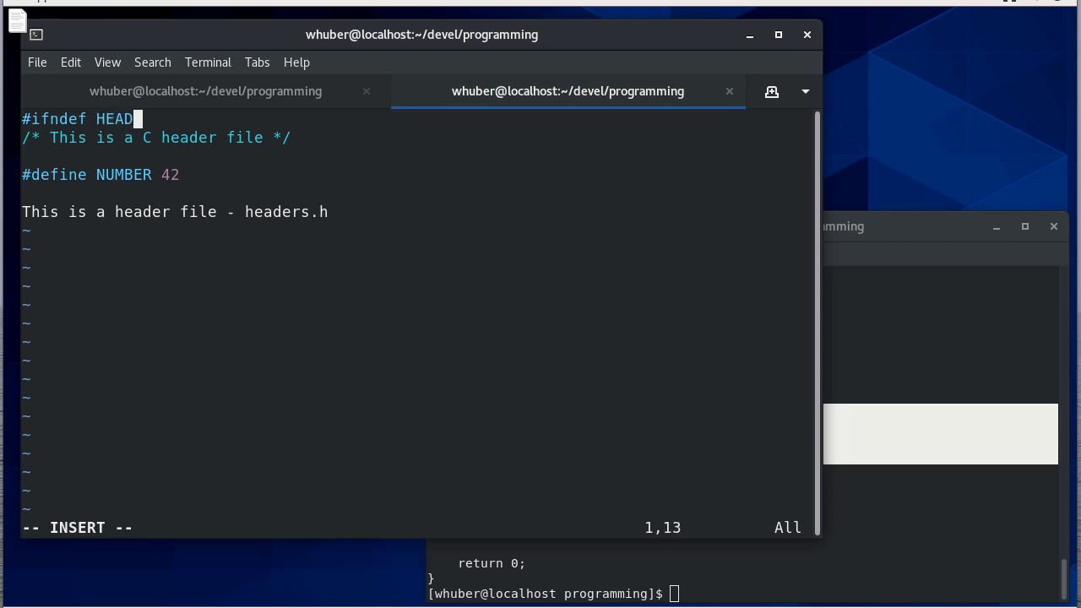
text(ERS_H)
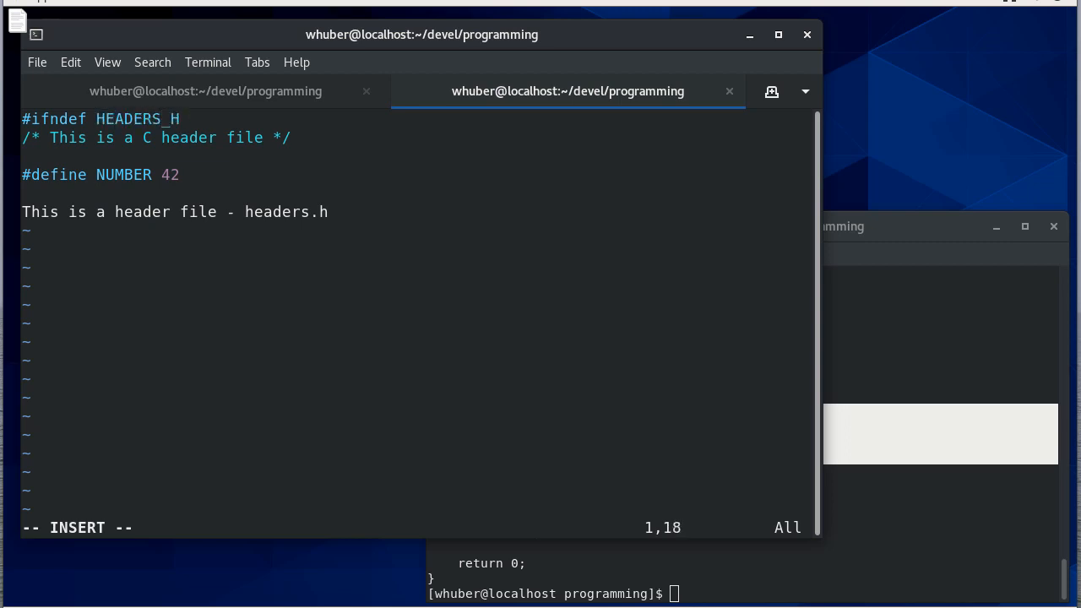
key(Escape)
text(#define HEADERS_H)
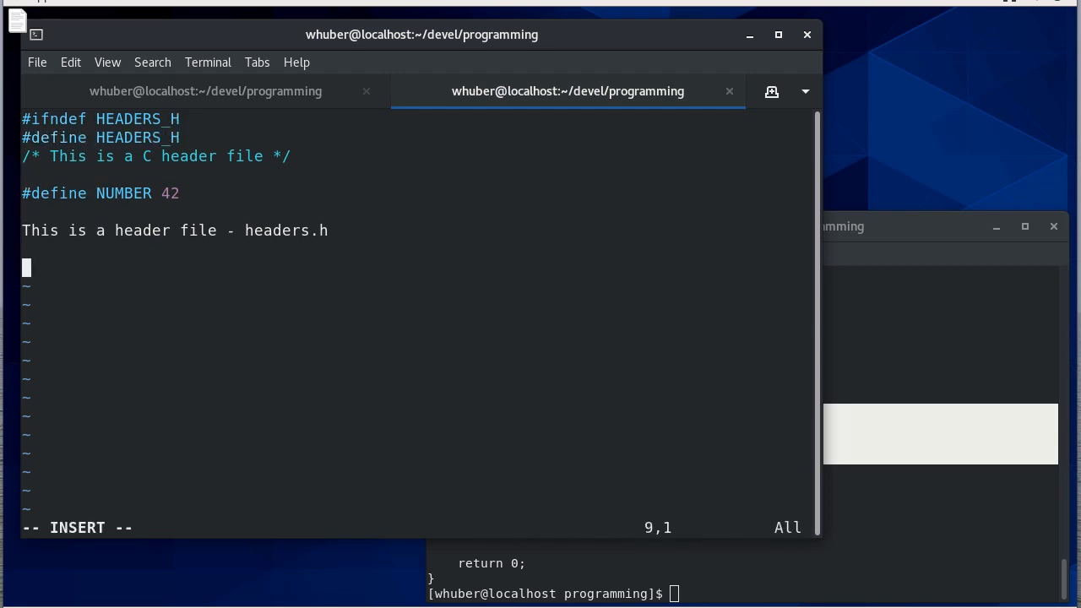
text(#endf)
click(743, 593)
text(gcc --std=c11 -Wall -pedantic headers.c -E)
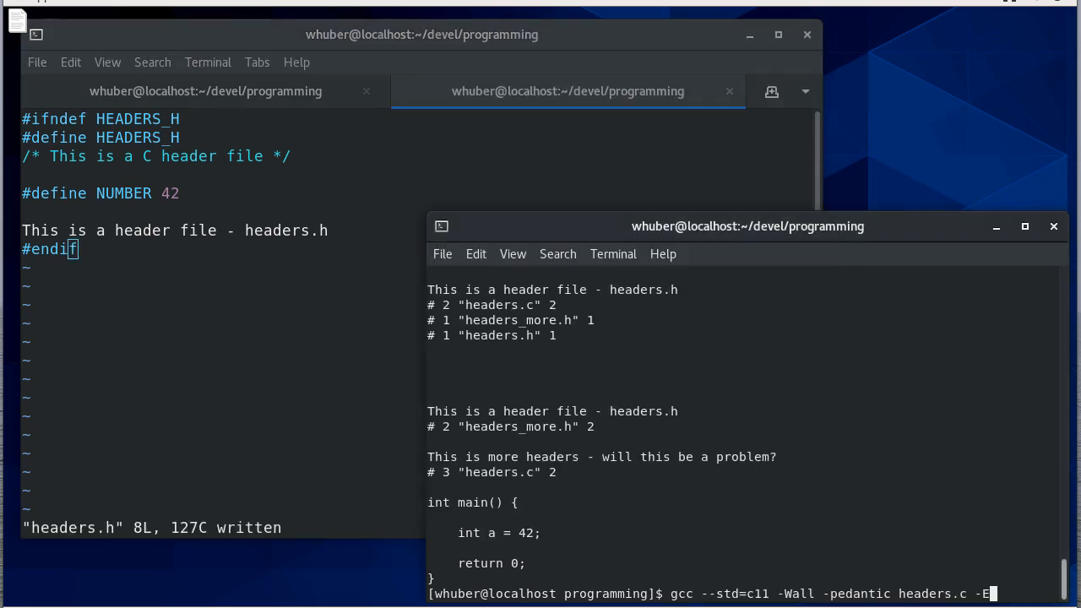
Delete the 'This is a header file - headers.h' line from headers.h and save it
key(Return)
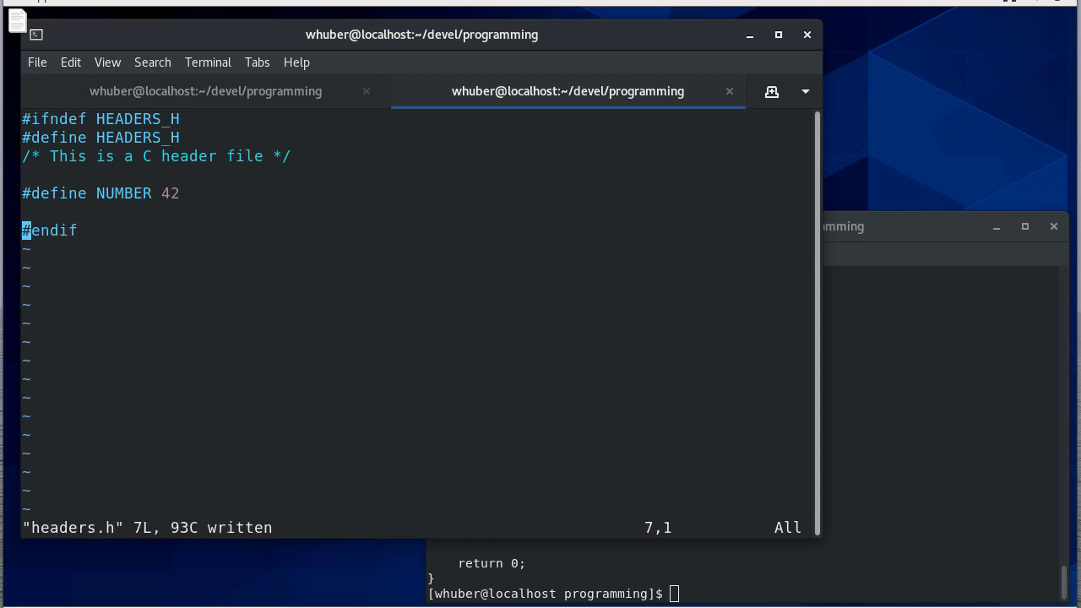
Add printf("a=%d\n", a); to main in headers.c after int a
click(206, 91)
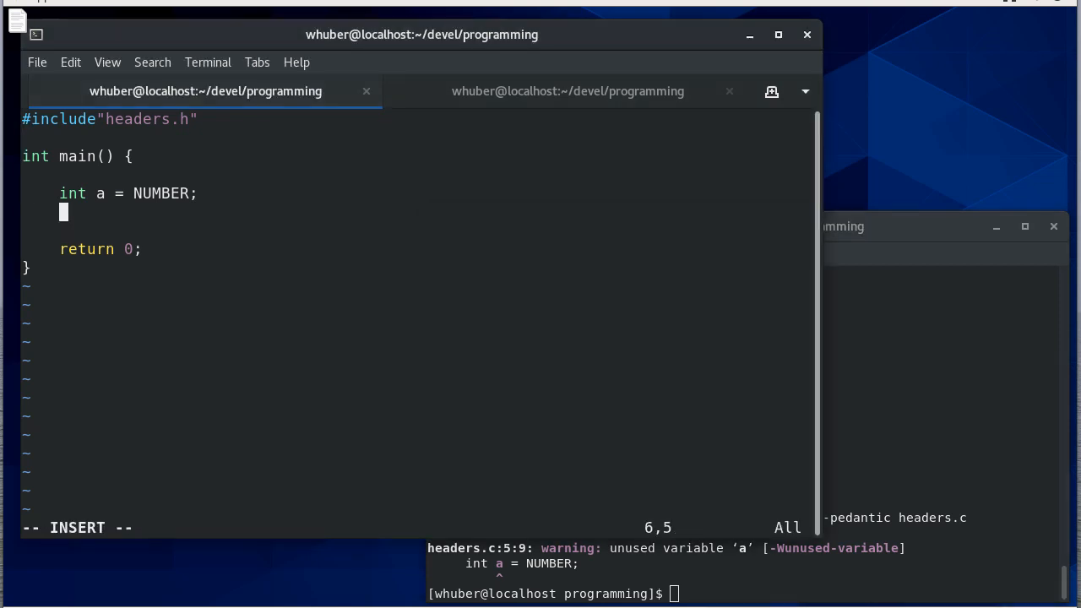
text(print)
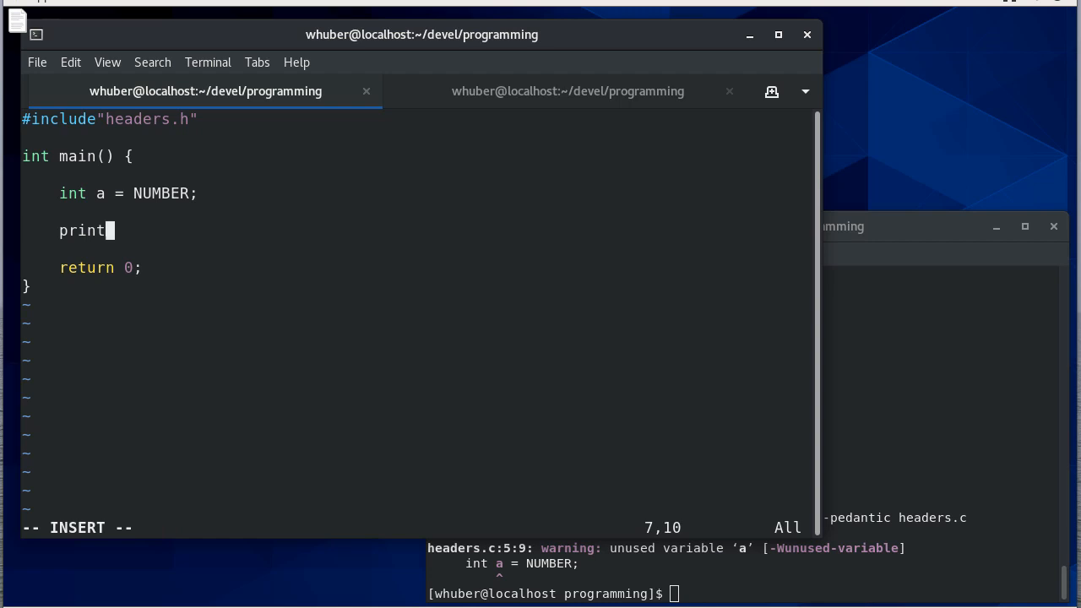
text(f("a=)
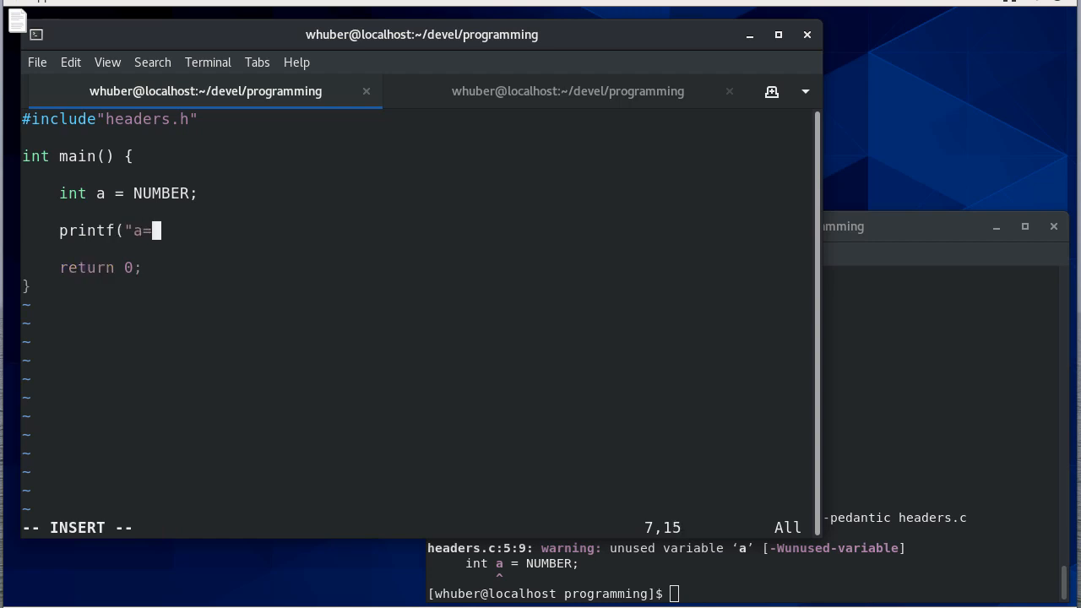
text(%d\n", a);)
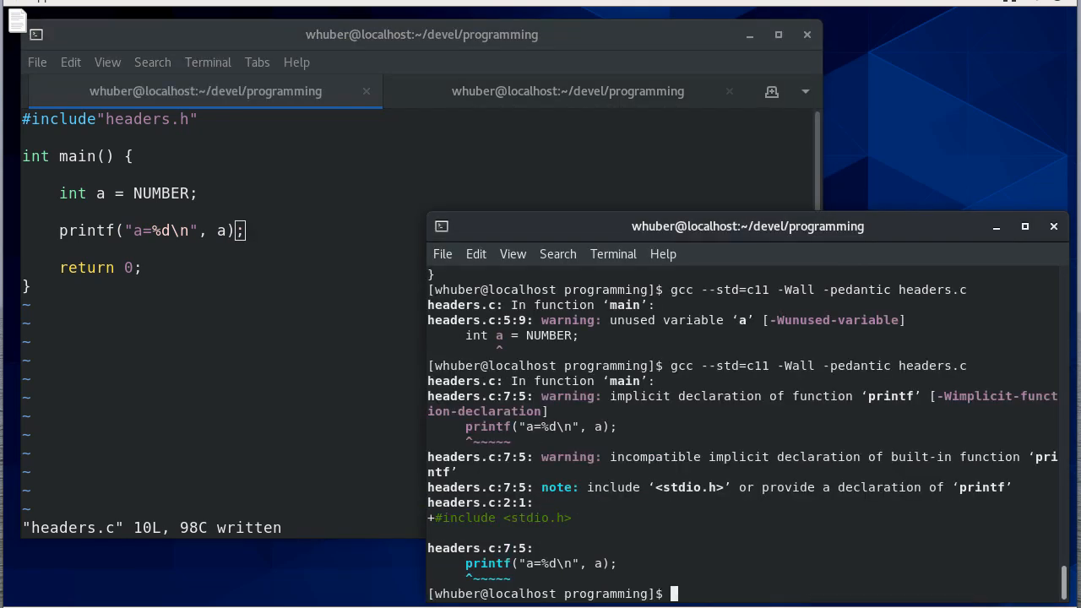
Add #include<stdio.h> at the top of headers.c, save, and compile with gcc --std=c11 -Wall -pedantic
double_click(821, 395)
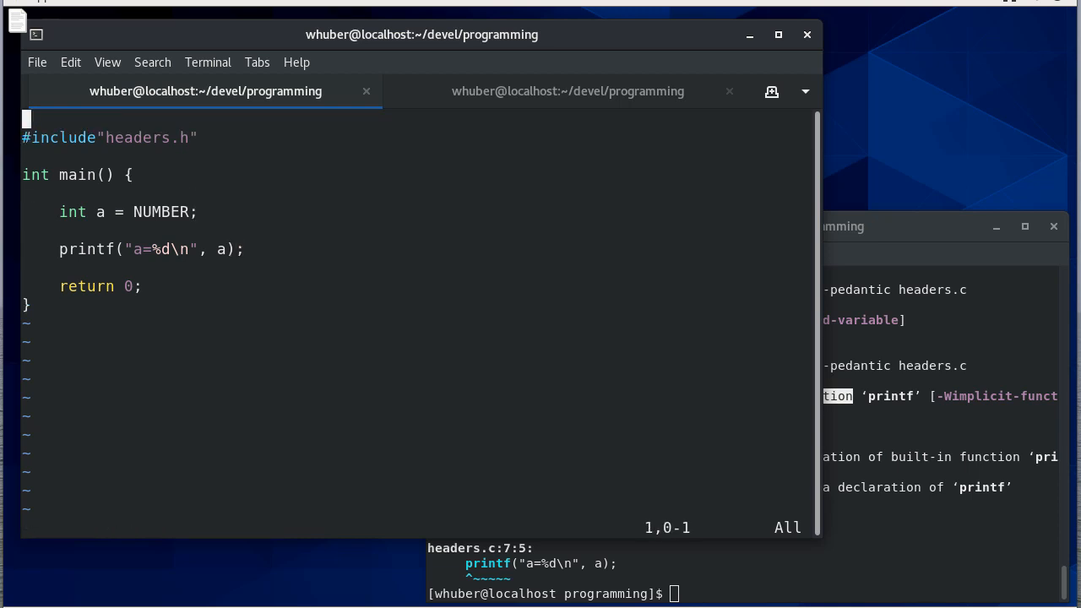
text(#include<)
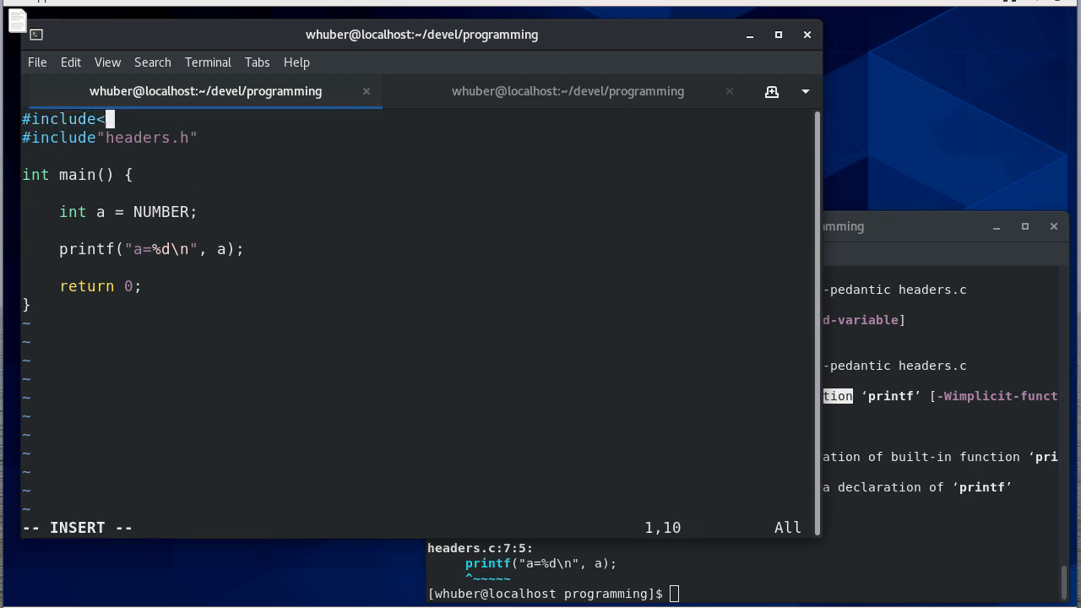
text(stdio.h>)
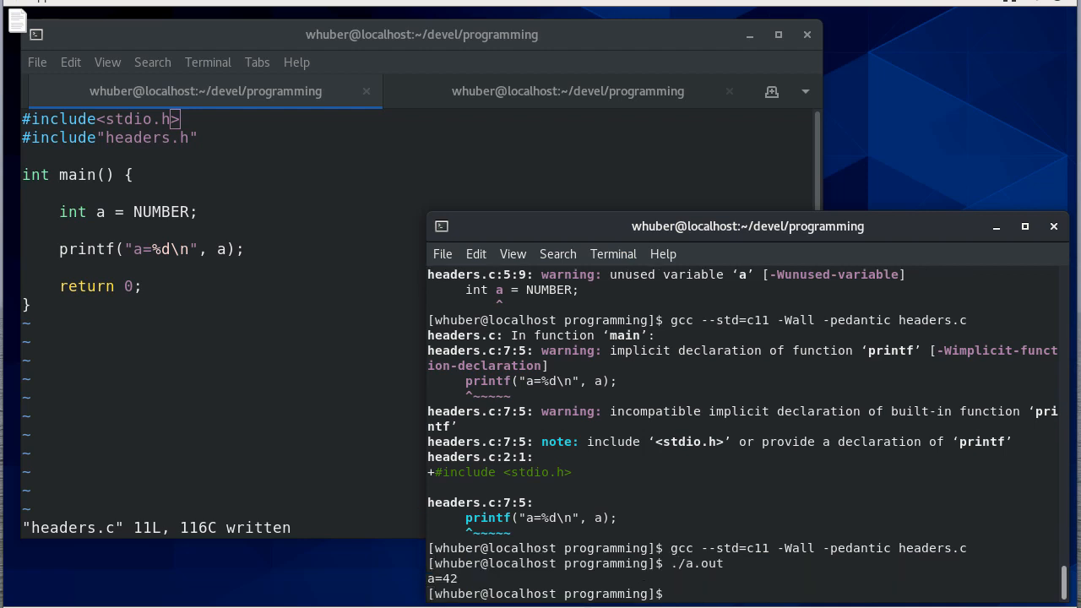
text(gcc --std=c11 -Wall -pedantic headers.c -E)
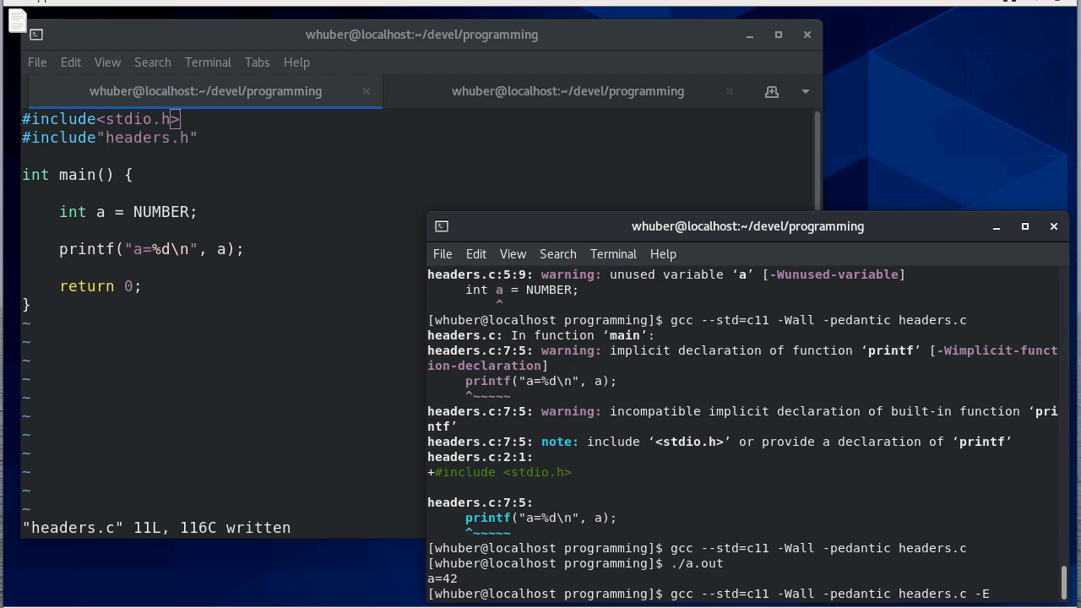
Scroll the gcc -E output to the expanded stdio.h declarations such as setvbuf and printf
scroll(down, 3)
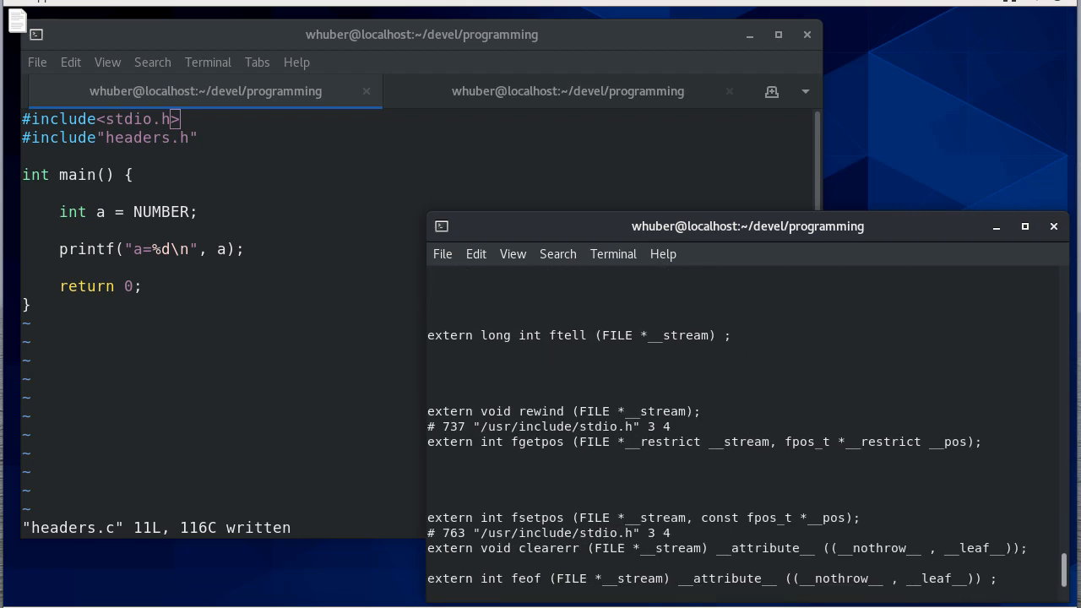
scroll(up, 3)
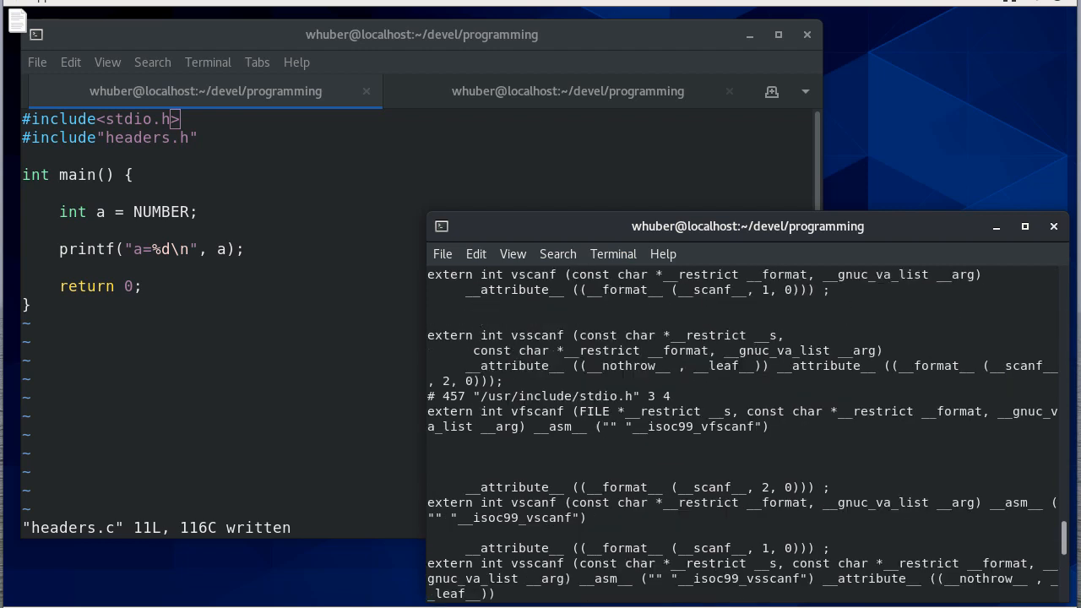
scroll(up, 3)
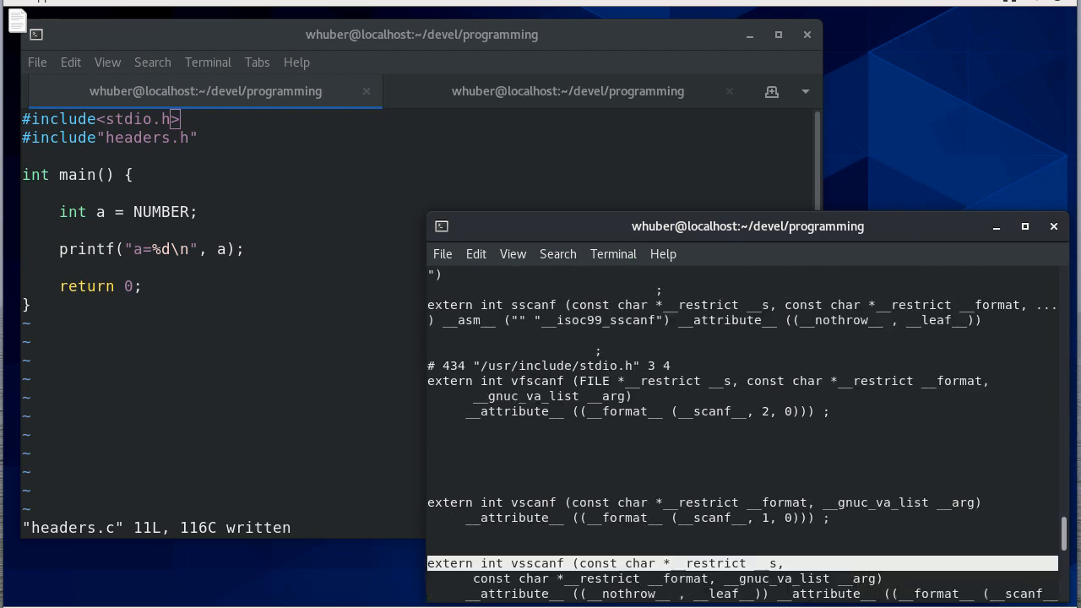
scroll(up, 3)
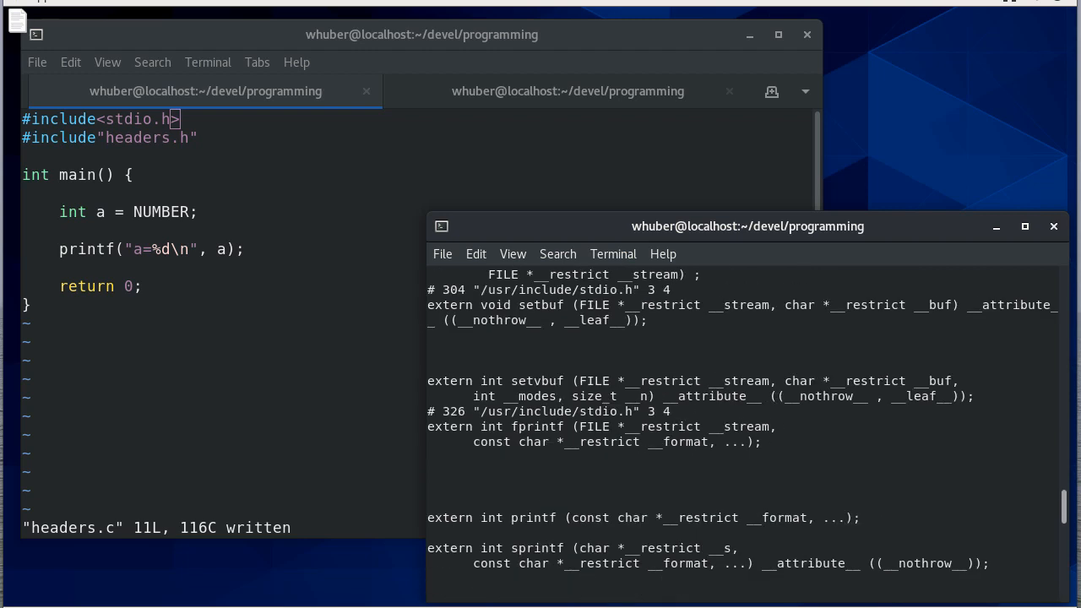
double_click(537, 382)
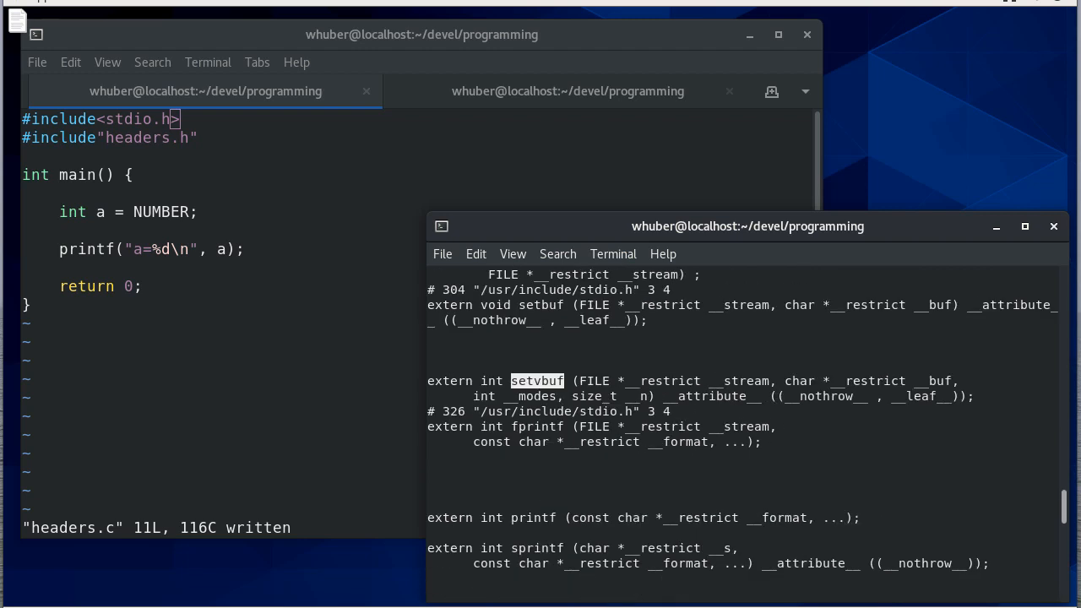
scroll(up, 3)
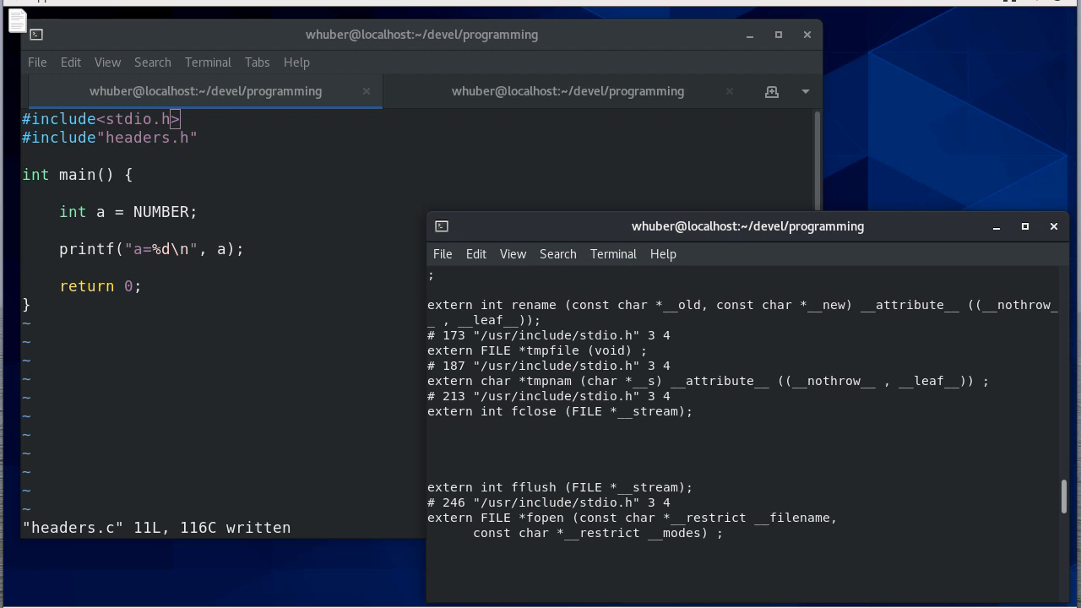